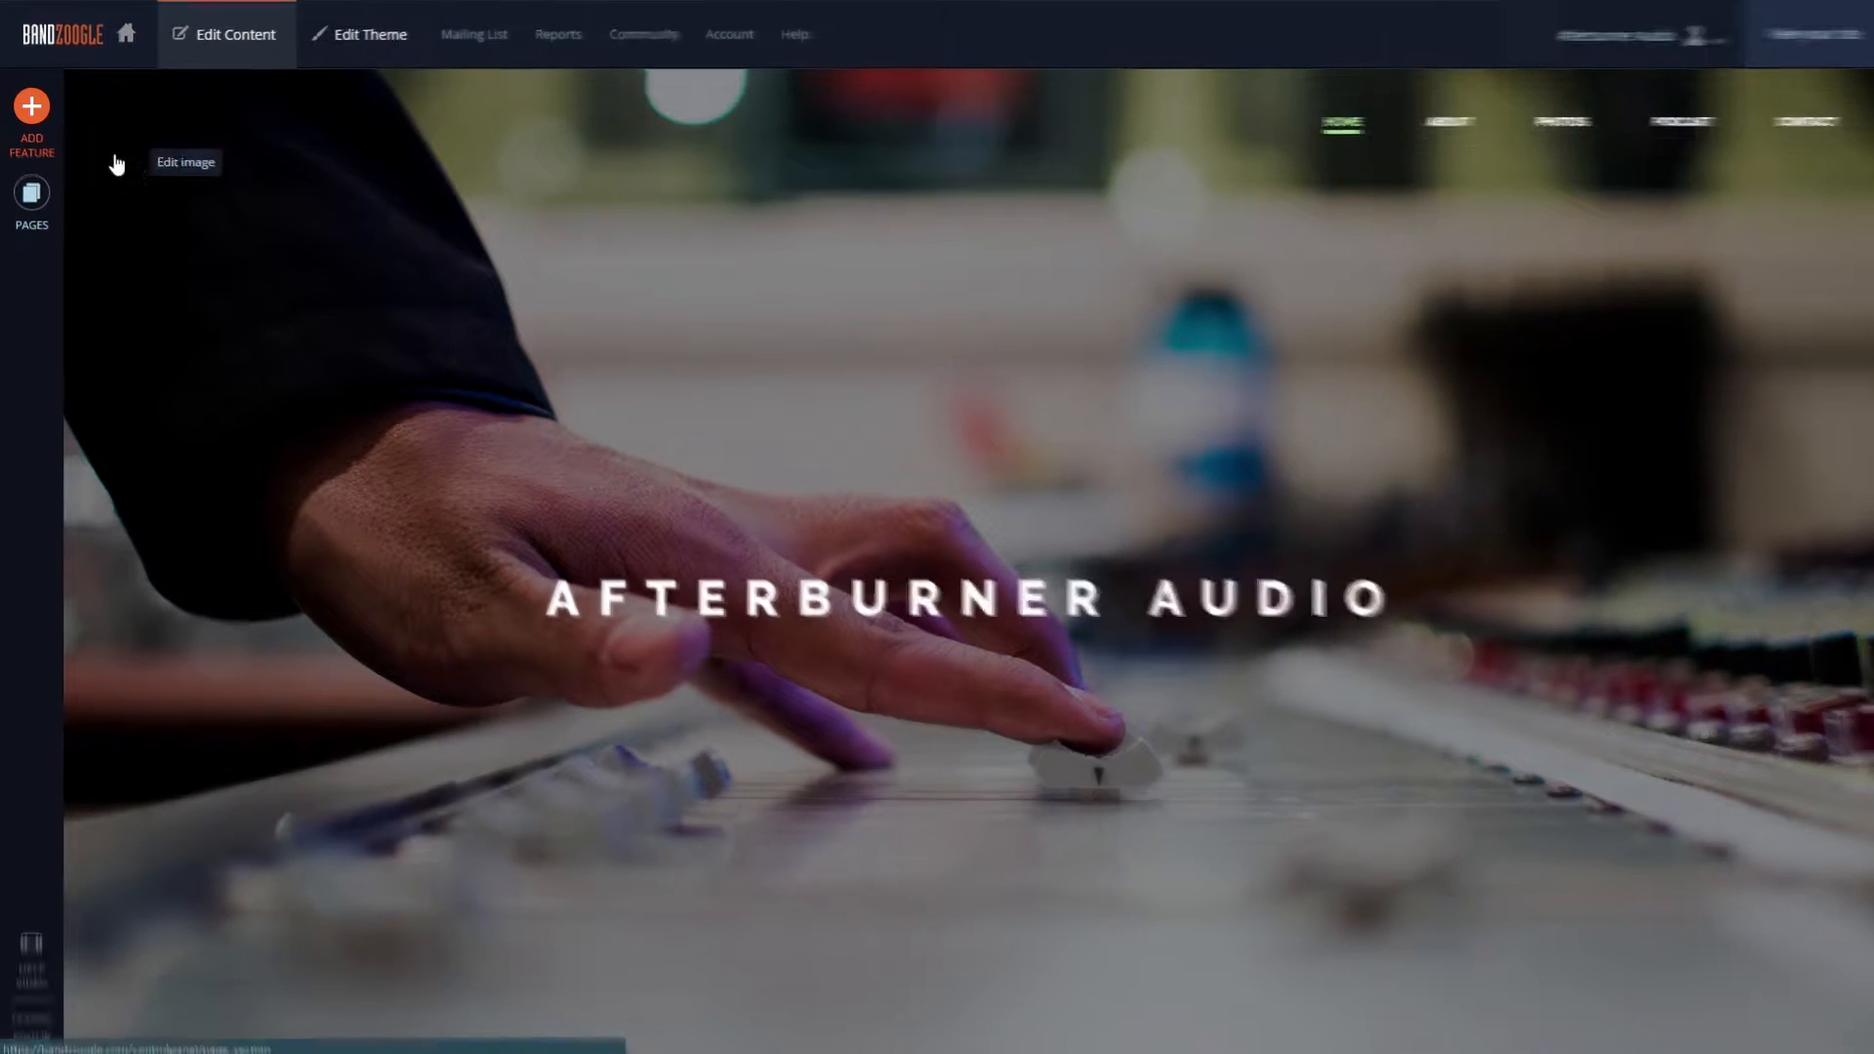
Step: Go to the Podcast page of the Afterburner Audio site for editing
click(31, 193)
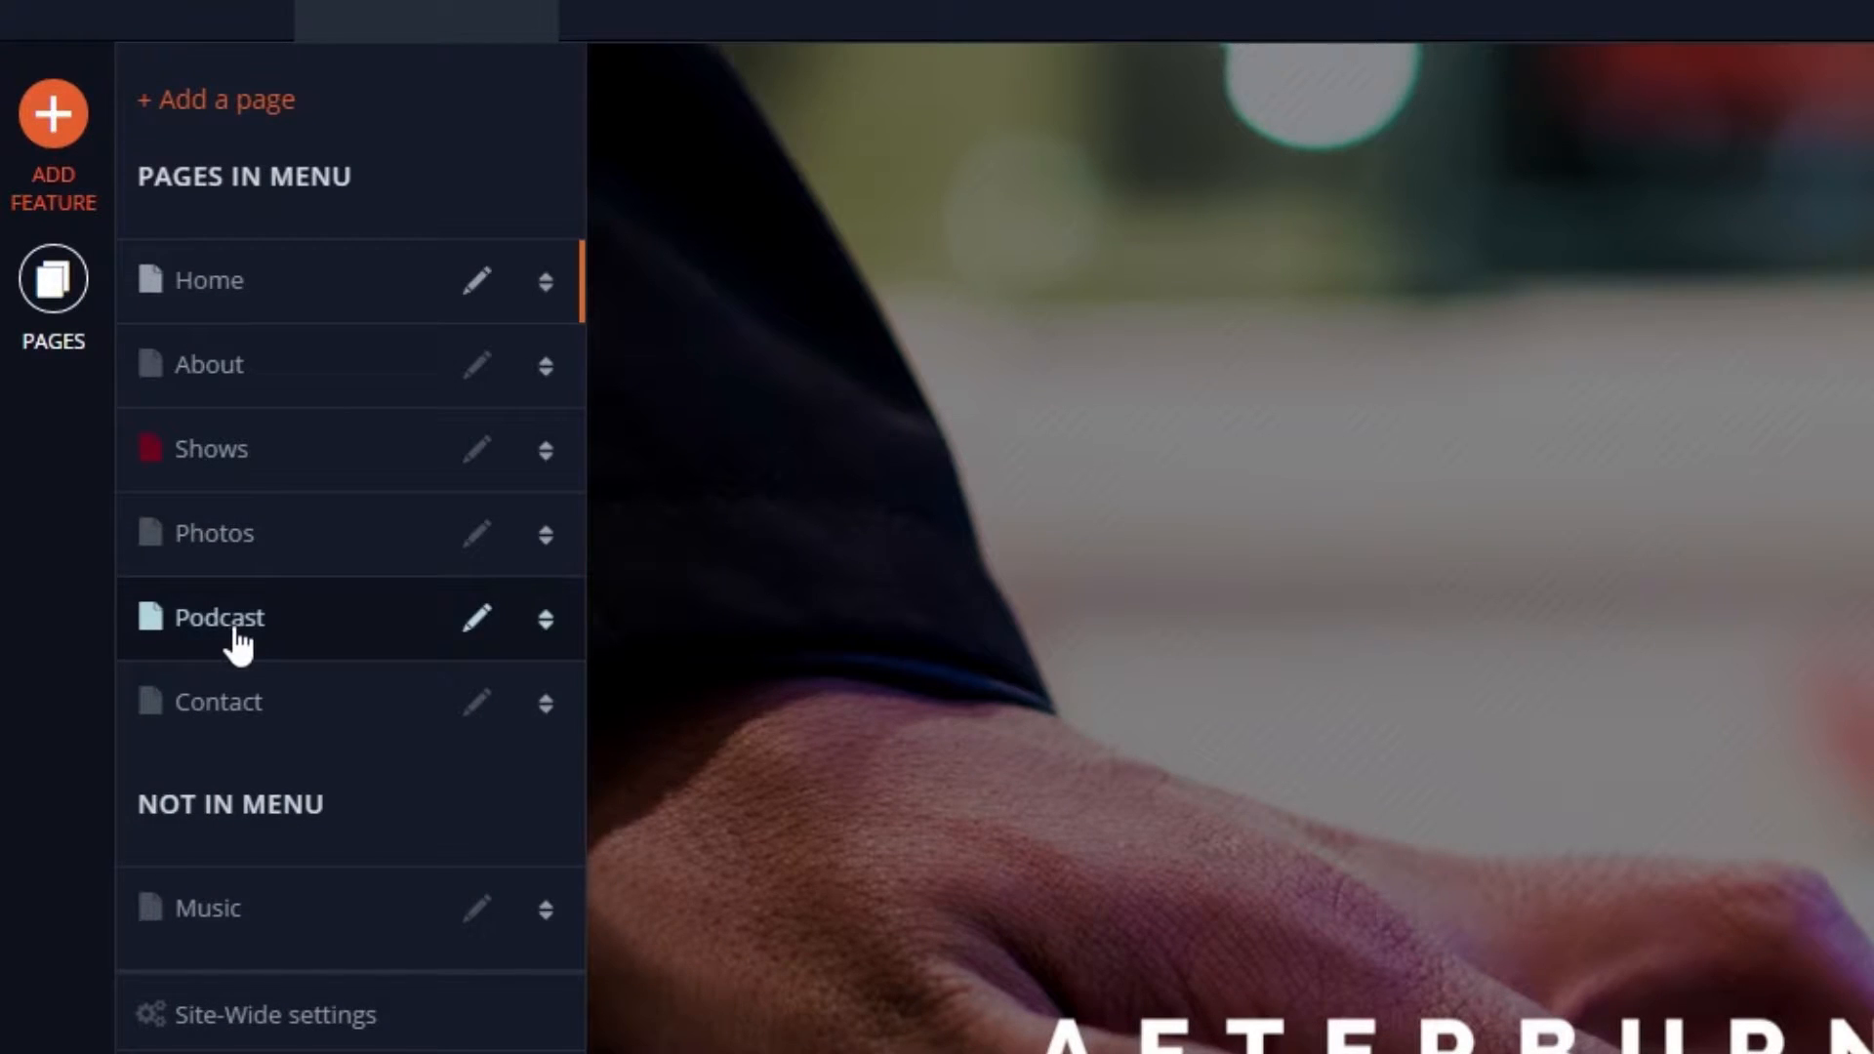
click(221, 616)
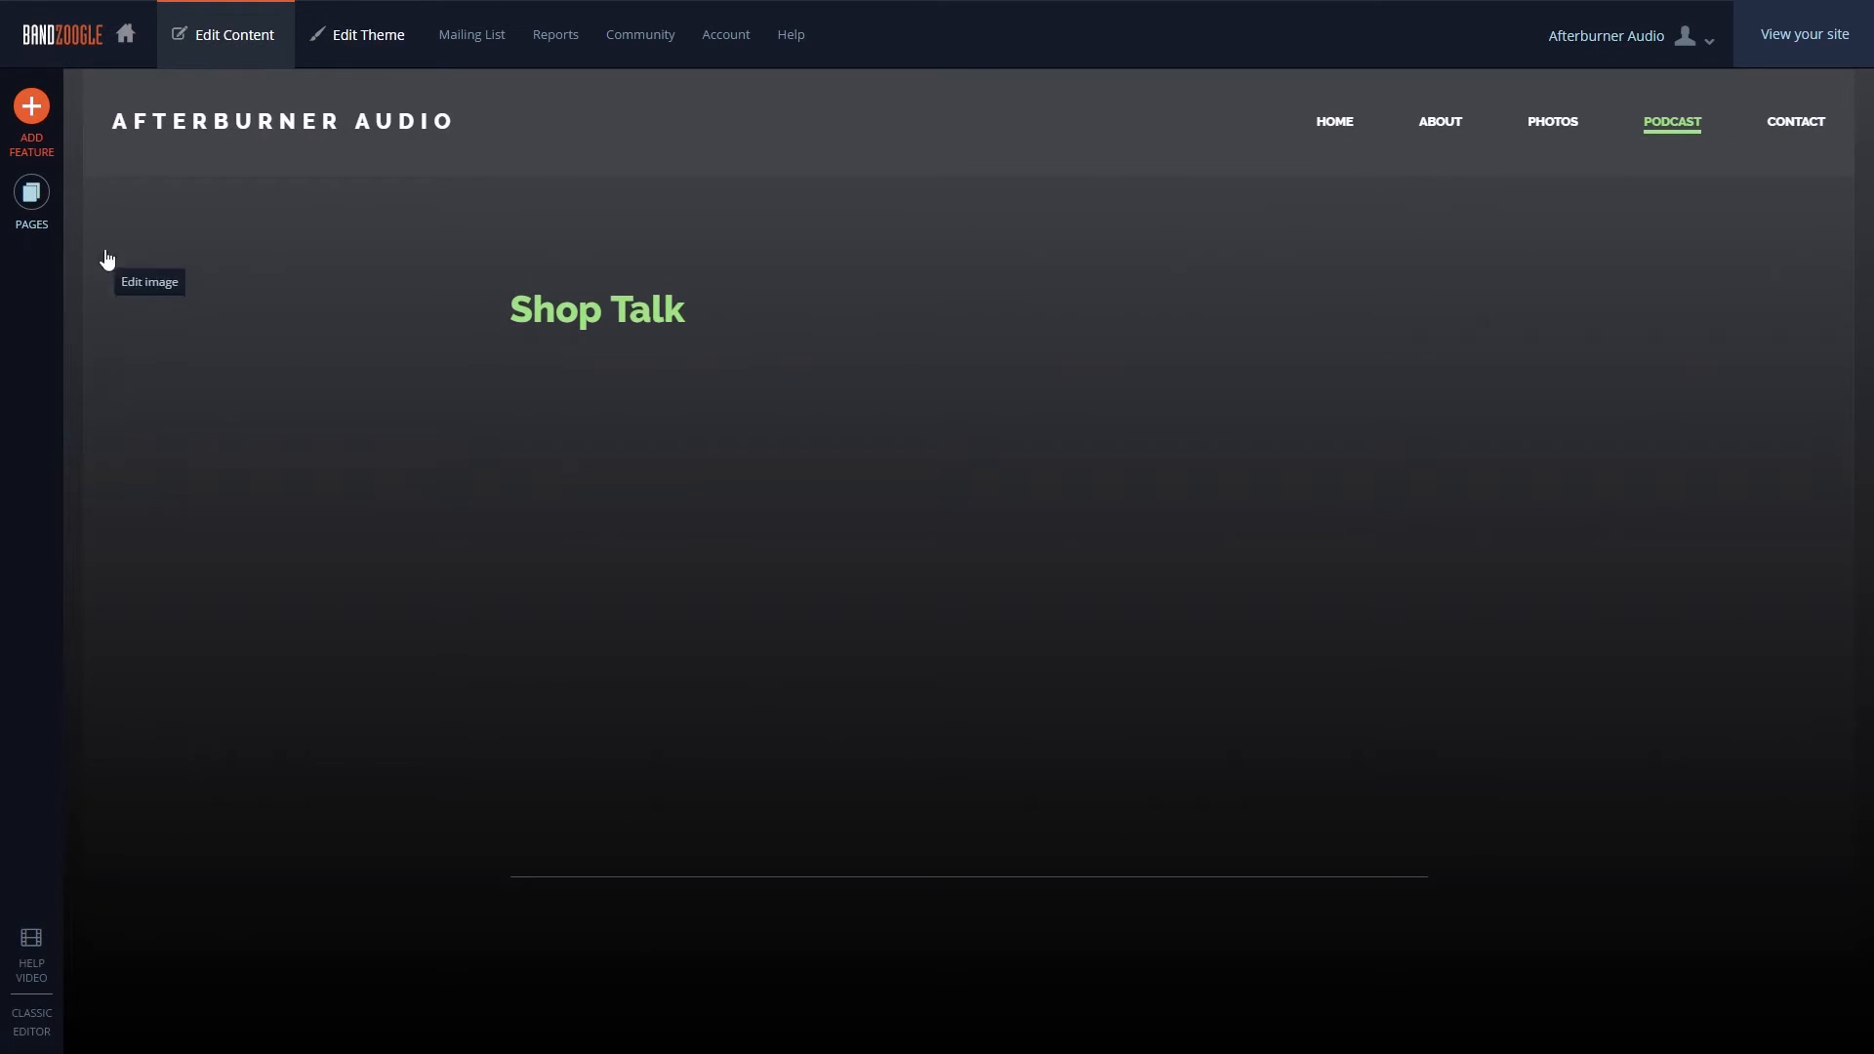
click(31, 105)
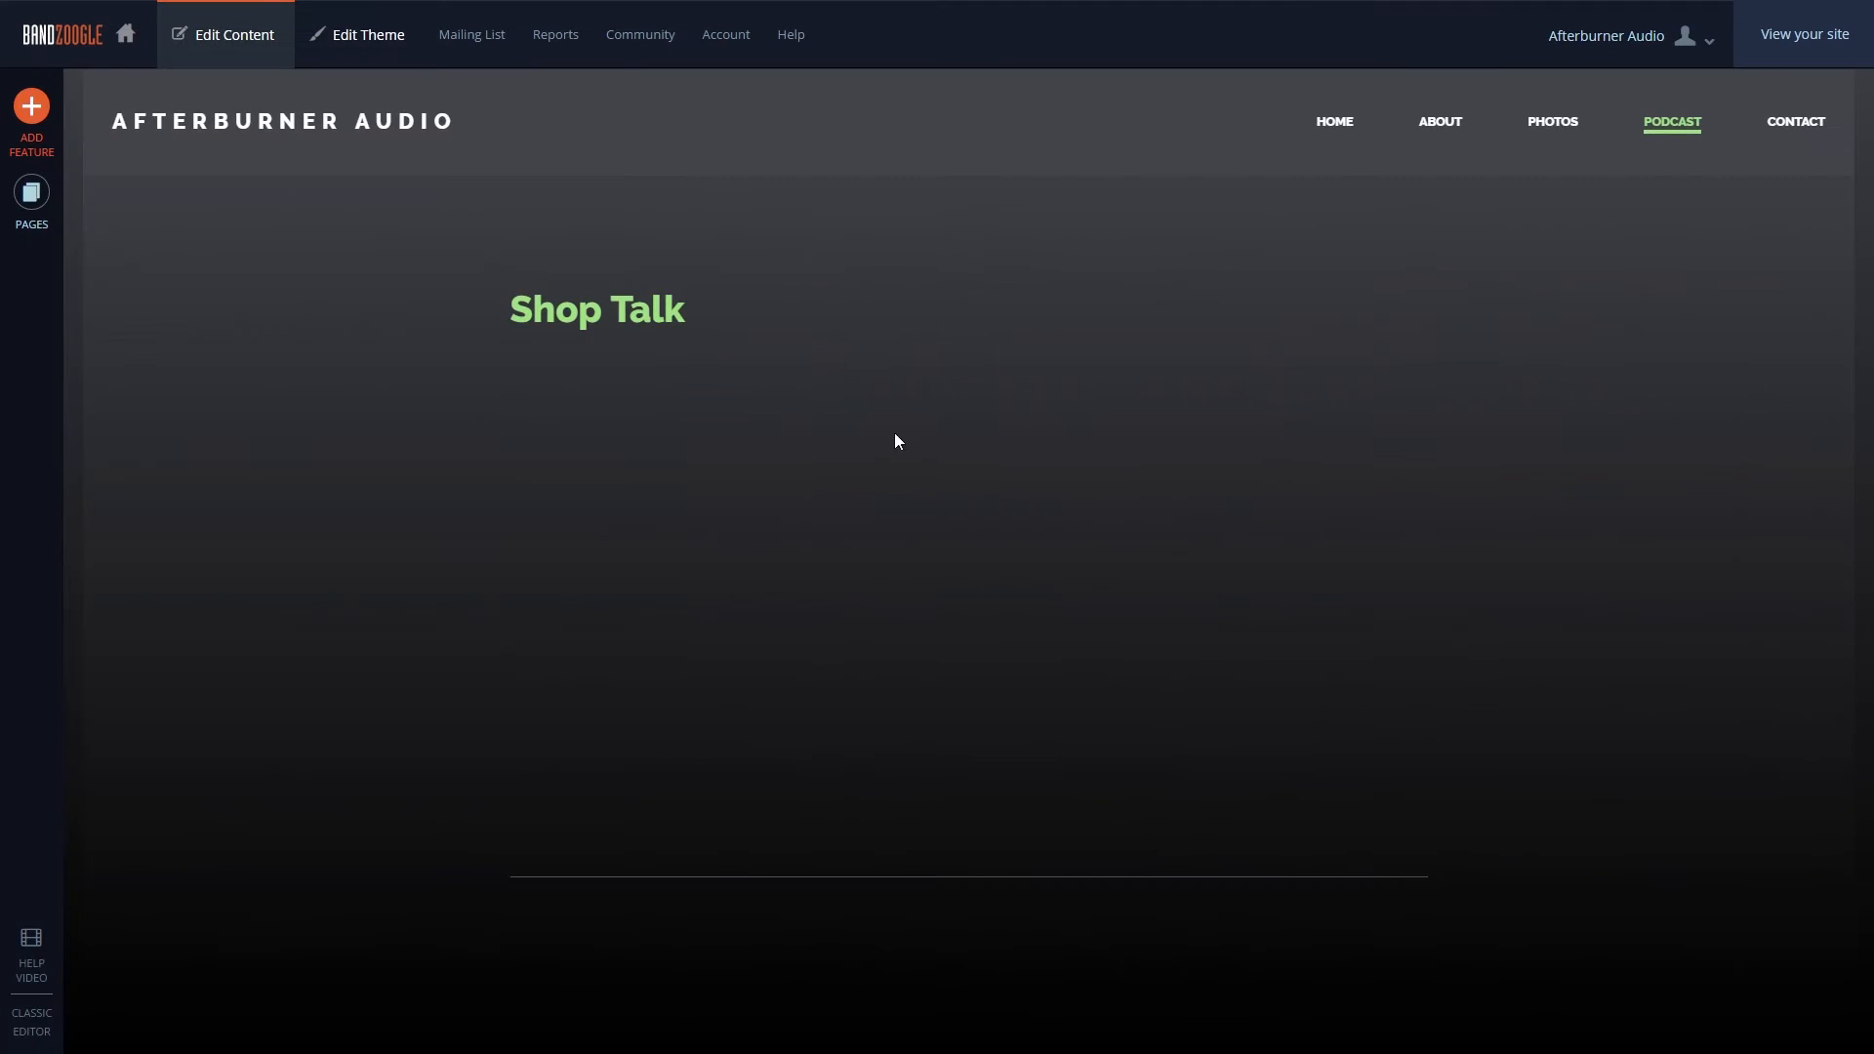
Step: Add a Blog feature under the Shop Talk heading and create it titled 'Shop Talk'
click(31, 106)
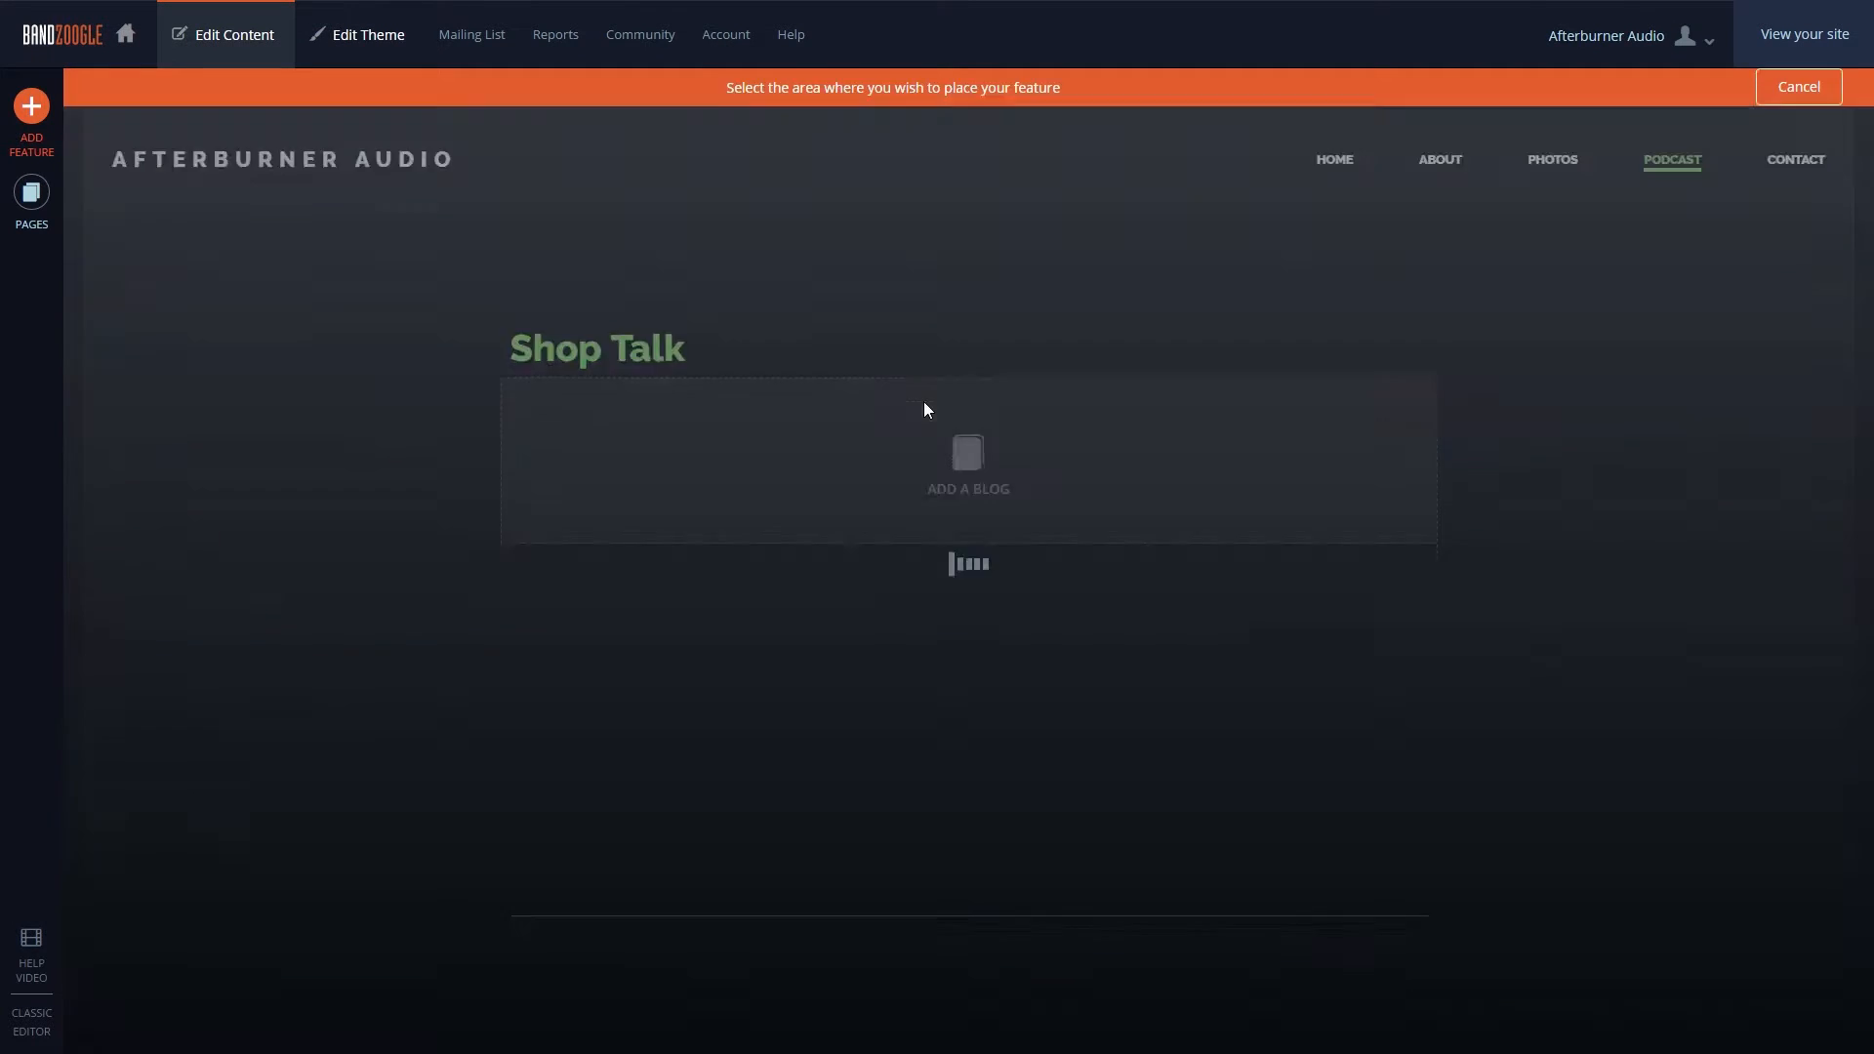
click(966, 466)
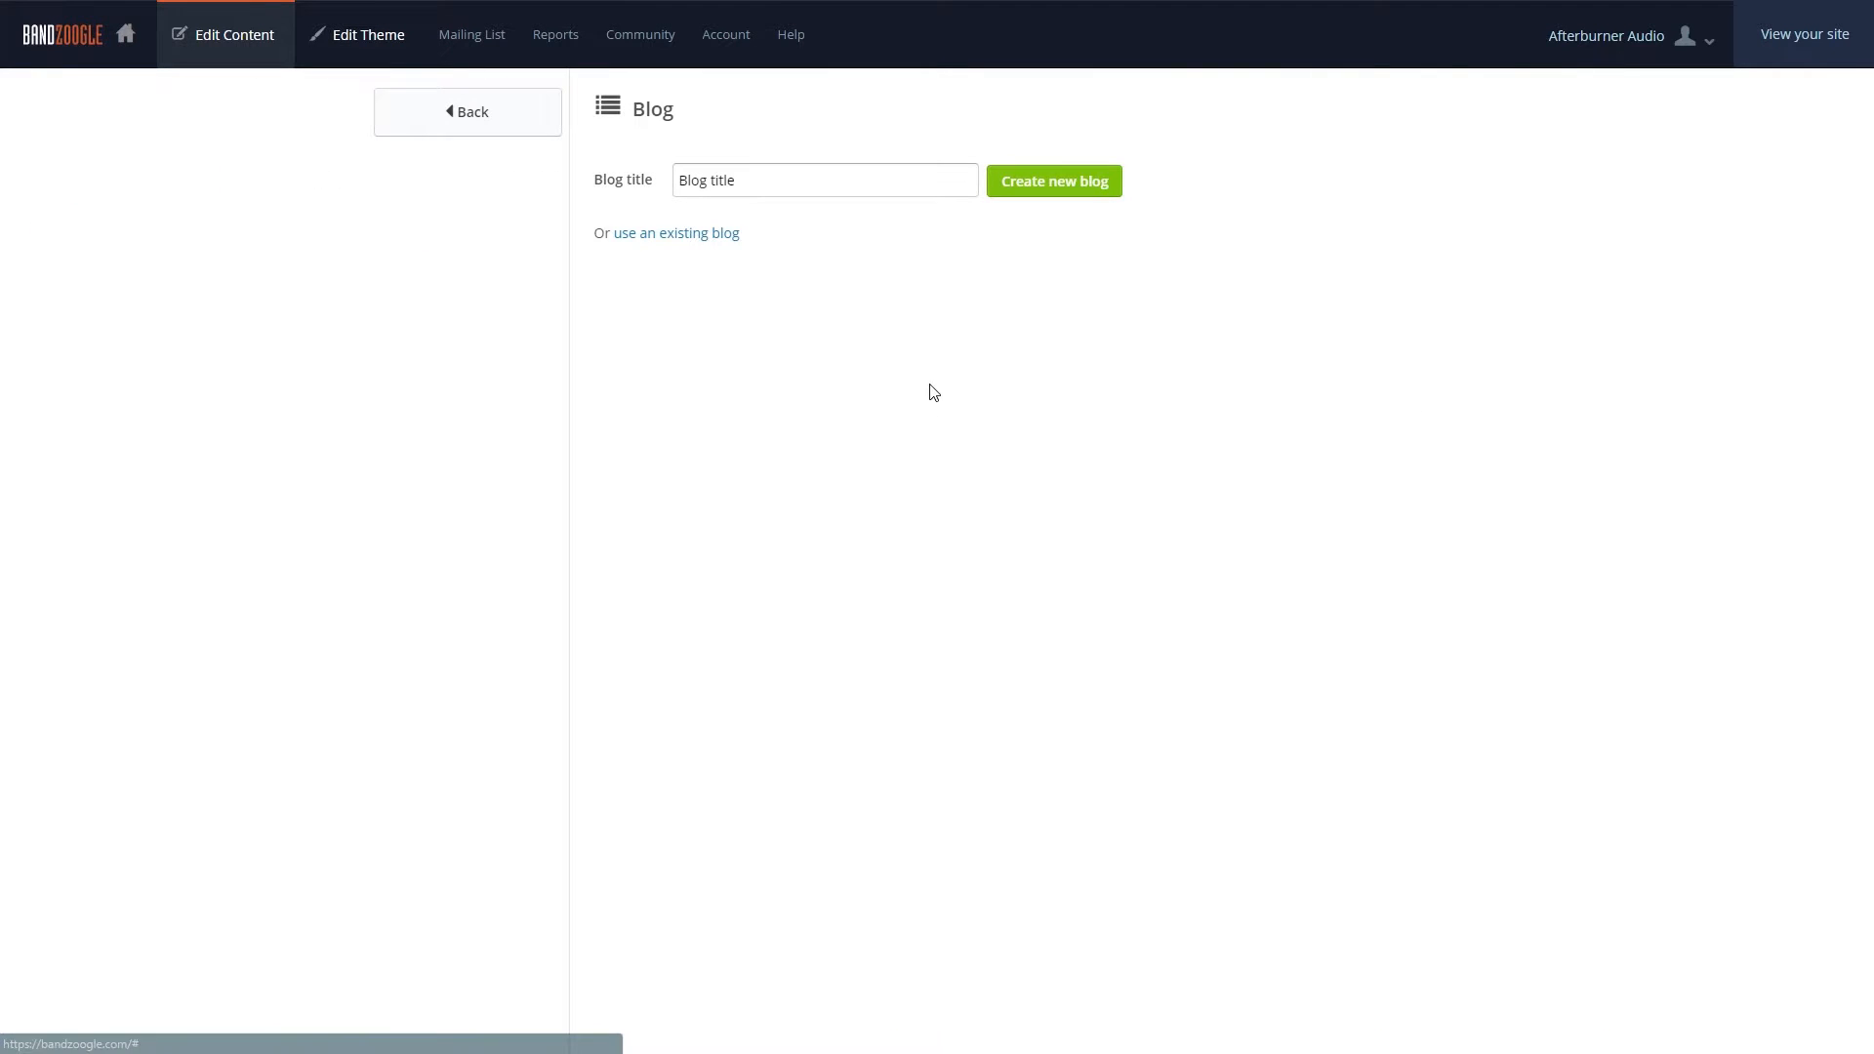
mouse_move(929, 380)
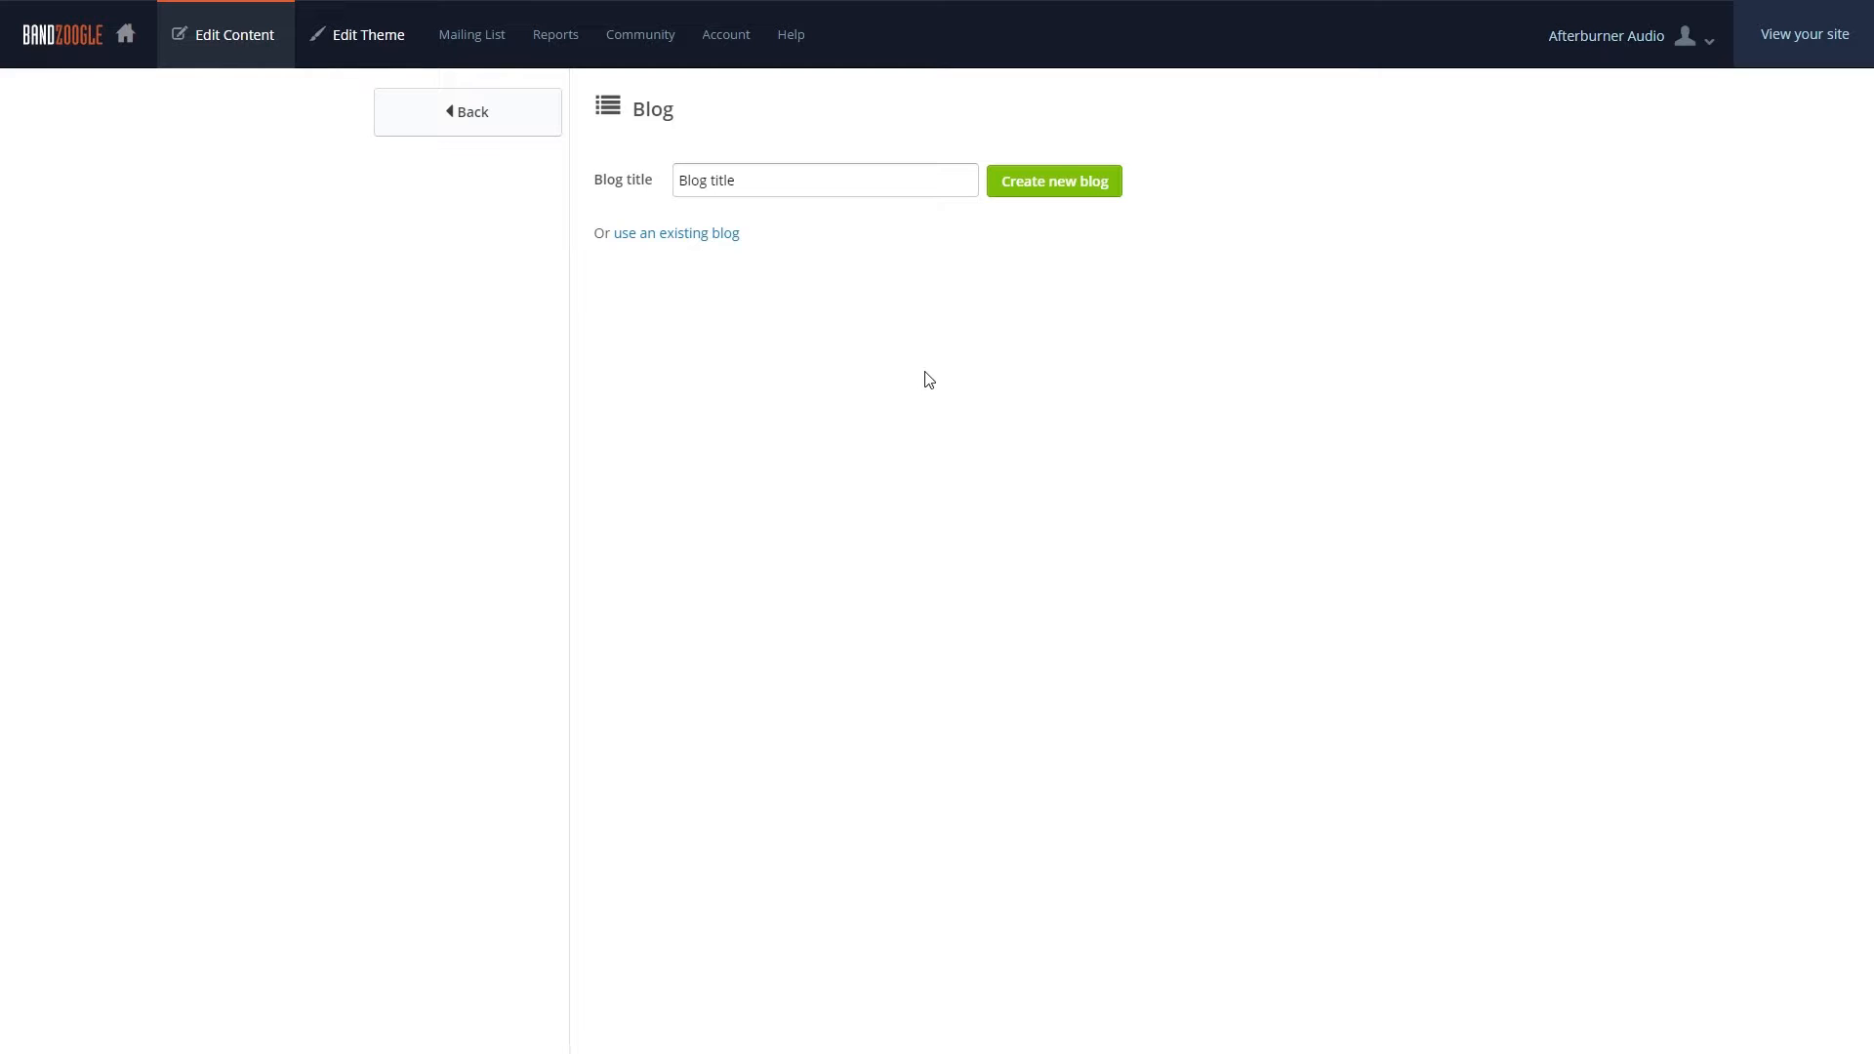
text(Shop Talk)
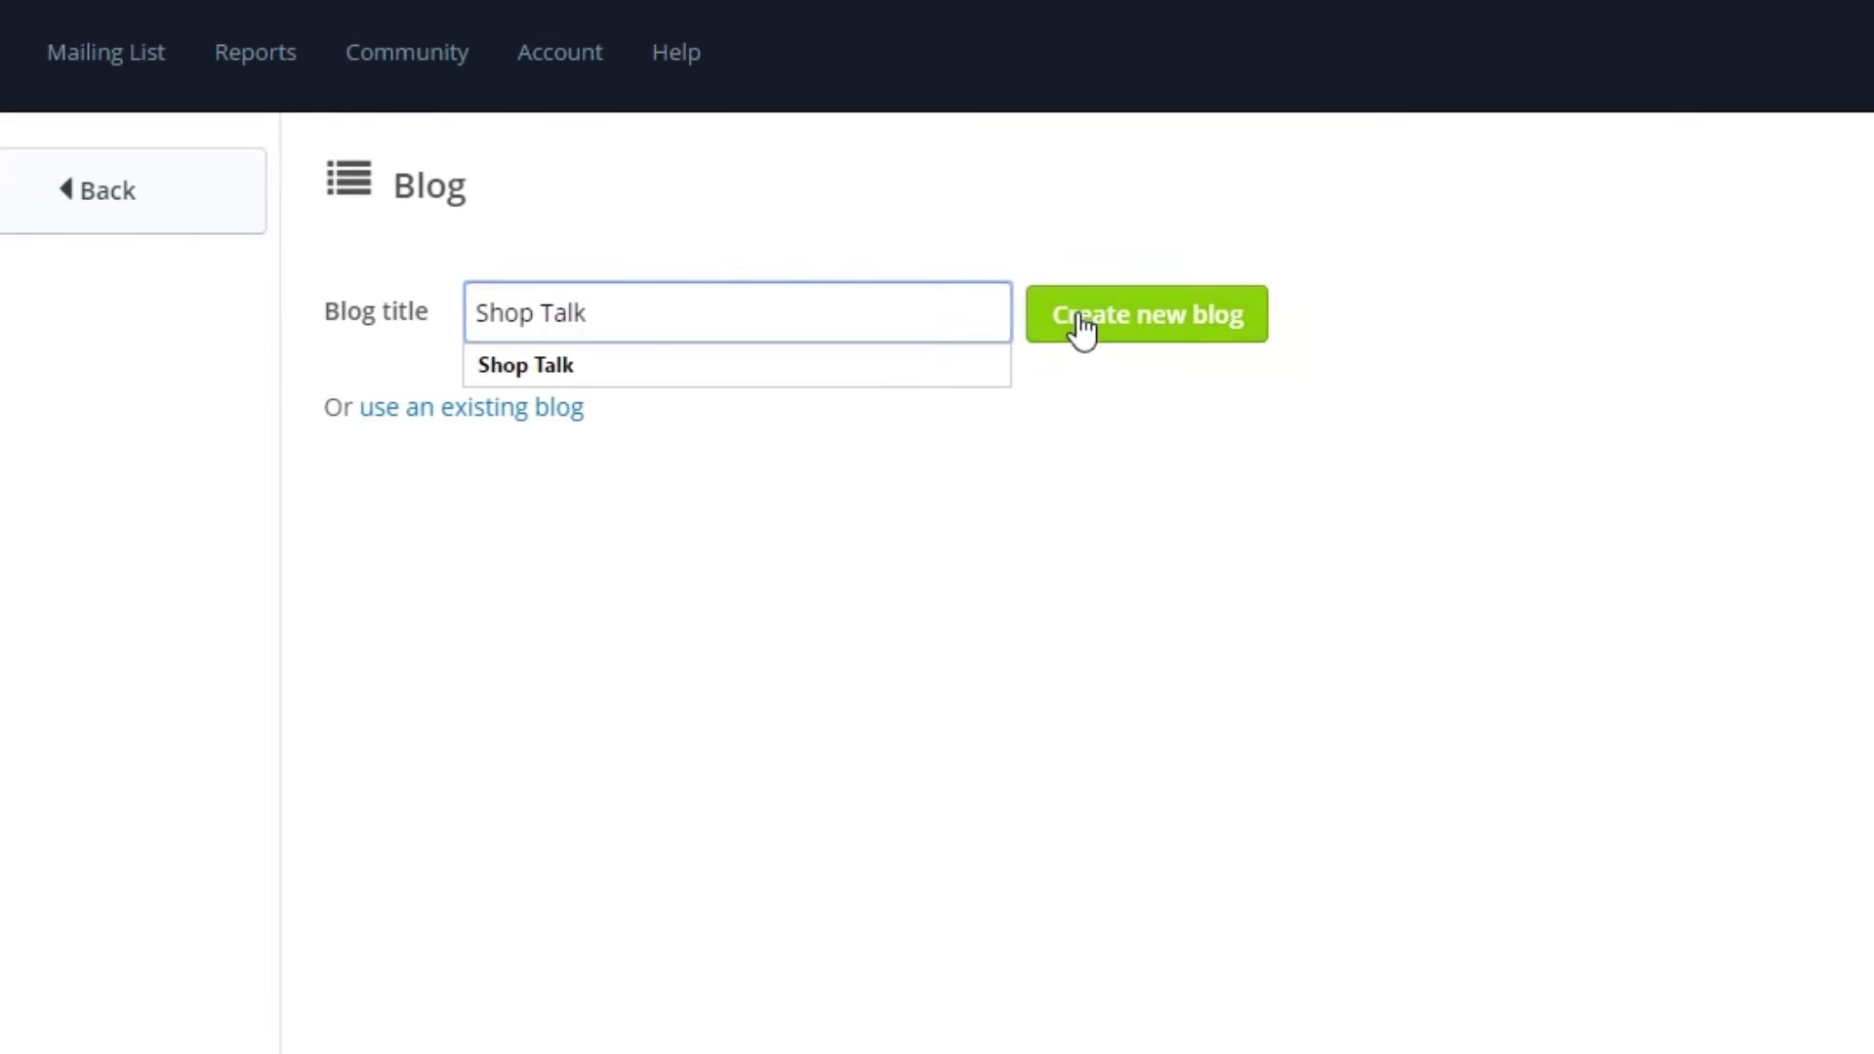
click(1142, 312)
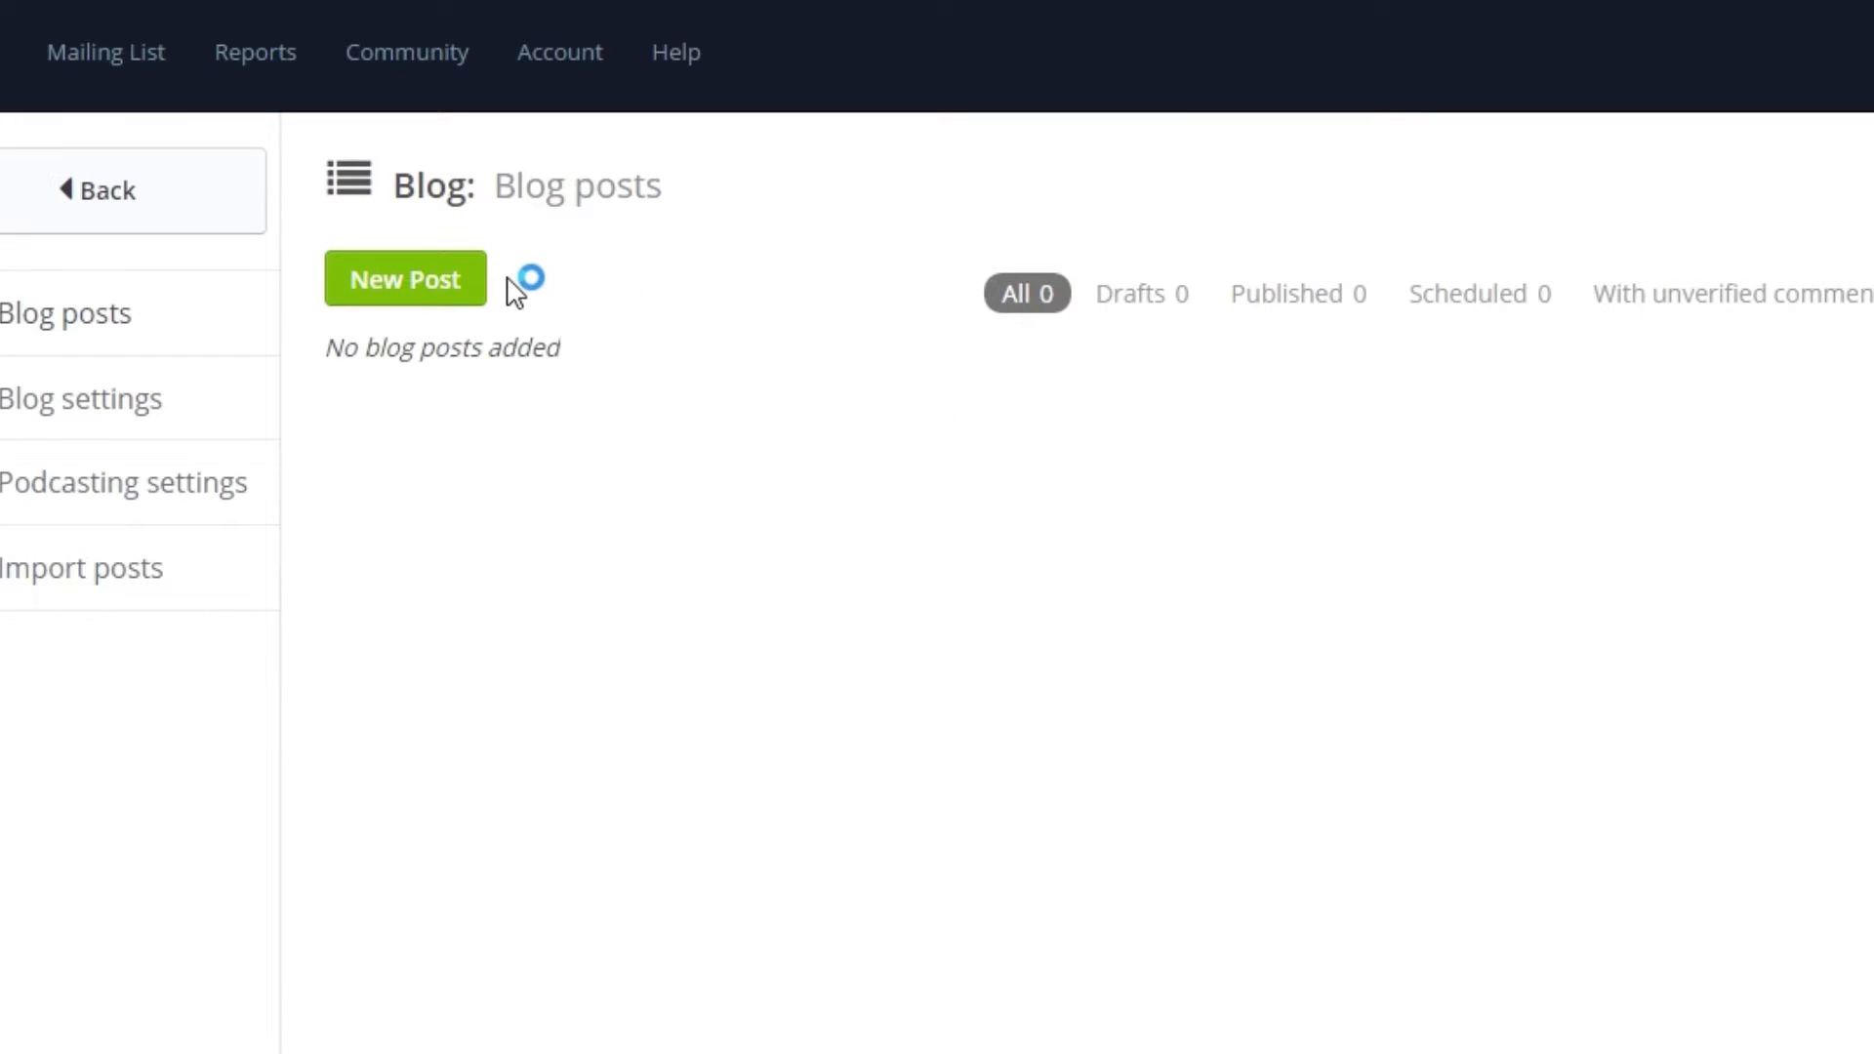
Step: Publish a new post 'Episode 1' with a Mics category and an uploaded MP3 track
click(404, 279)
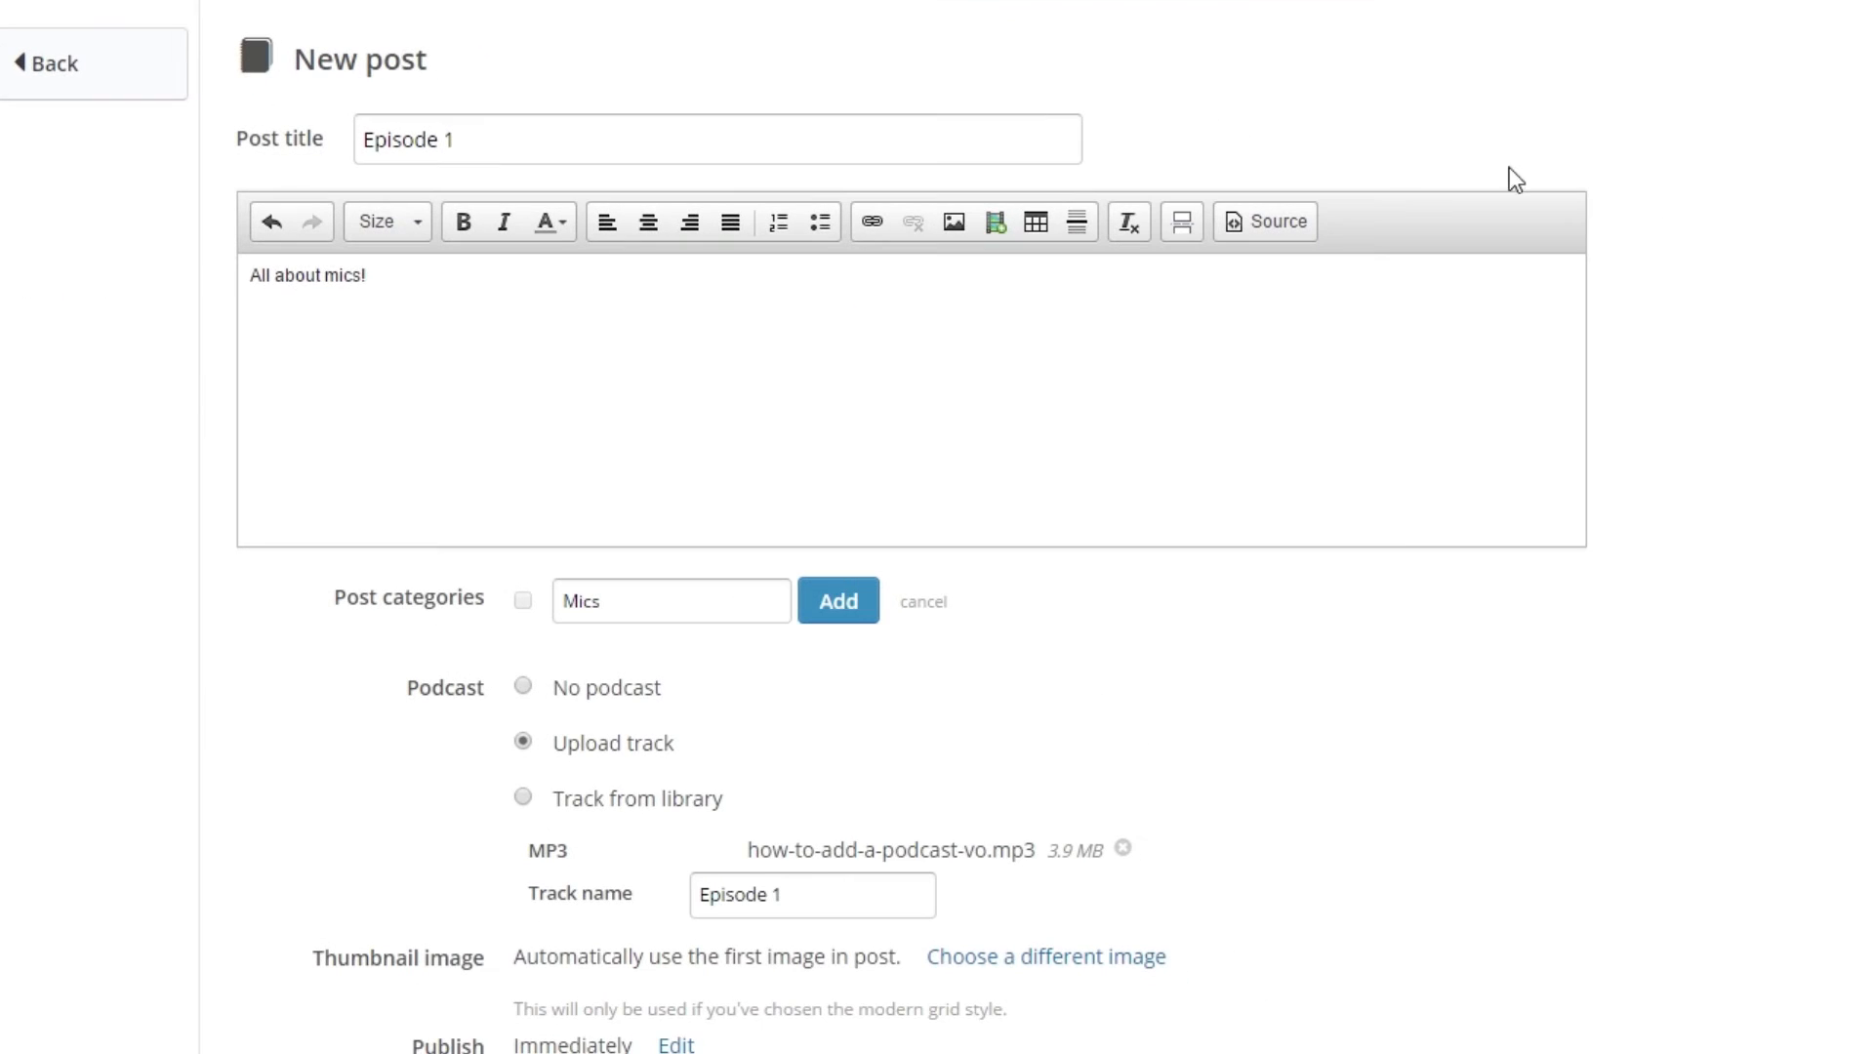
click(370, 275)
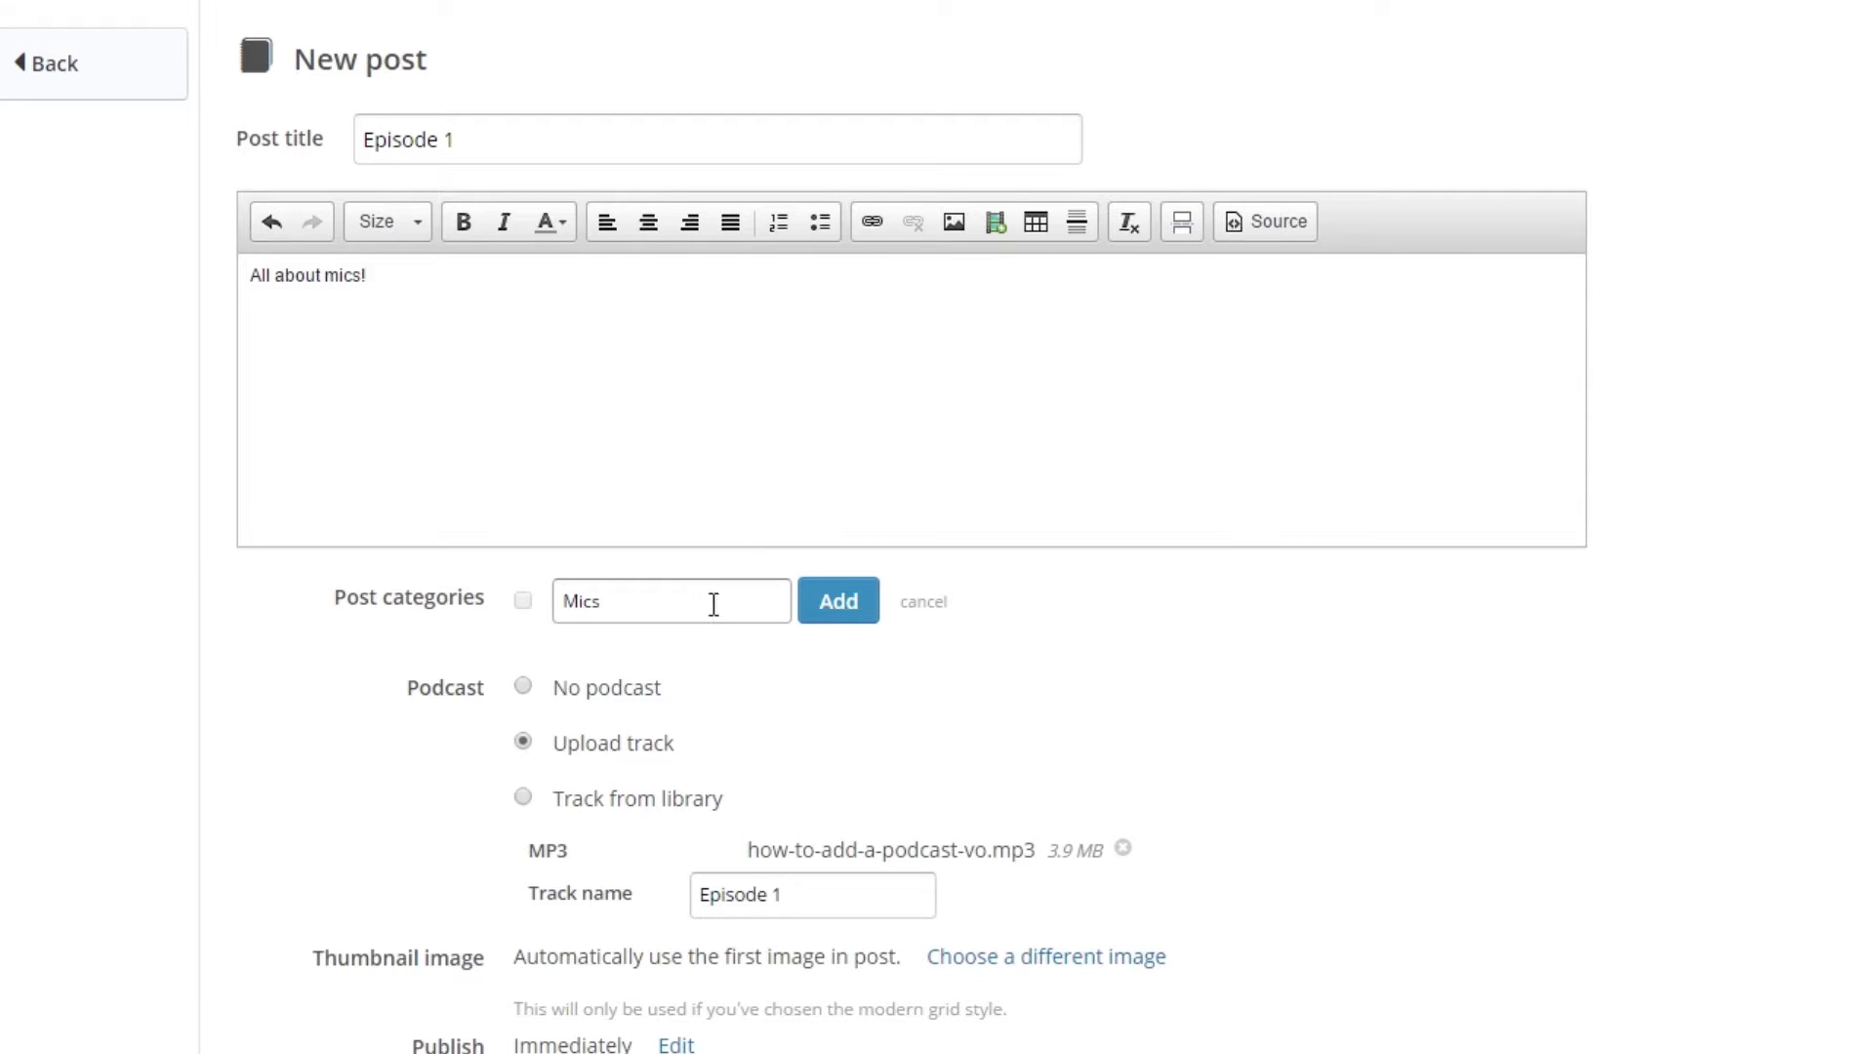
click(837, 599)
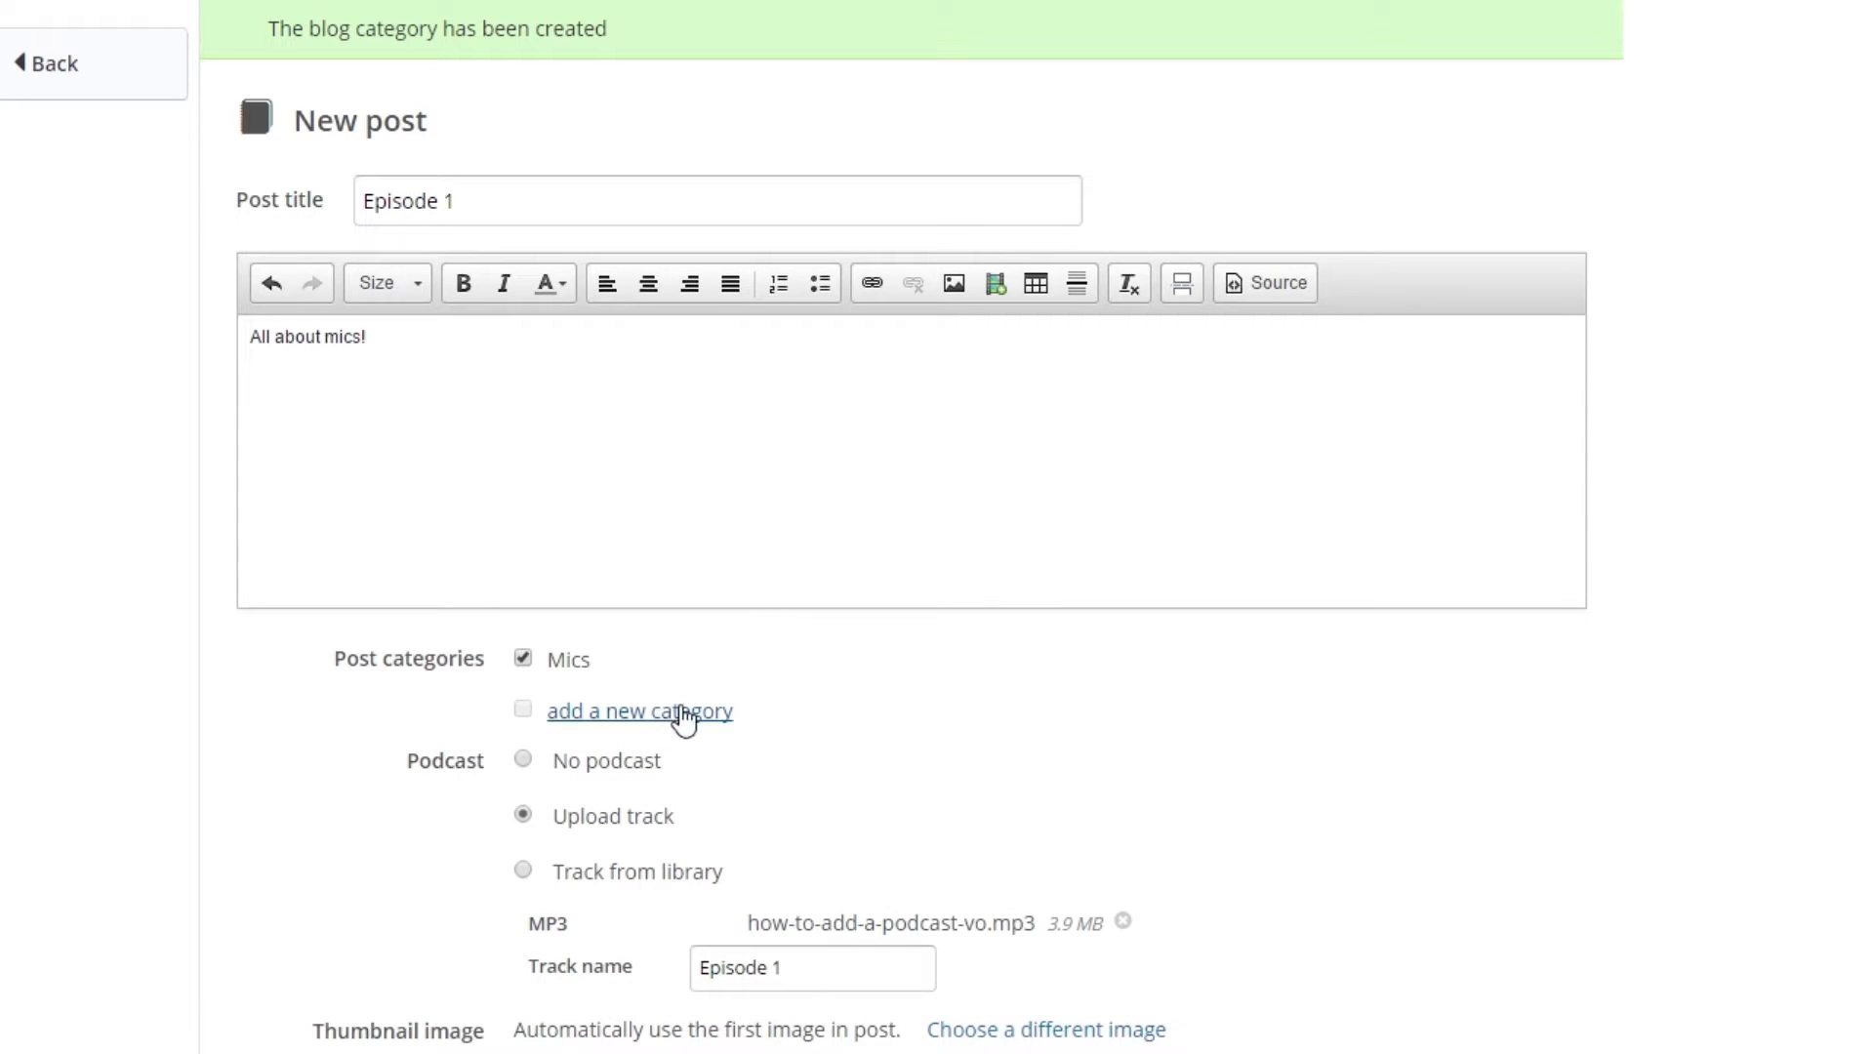
scroll(down, 3)
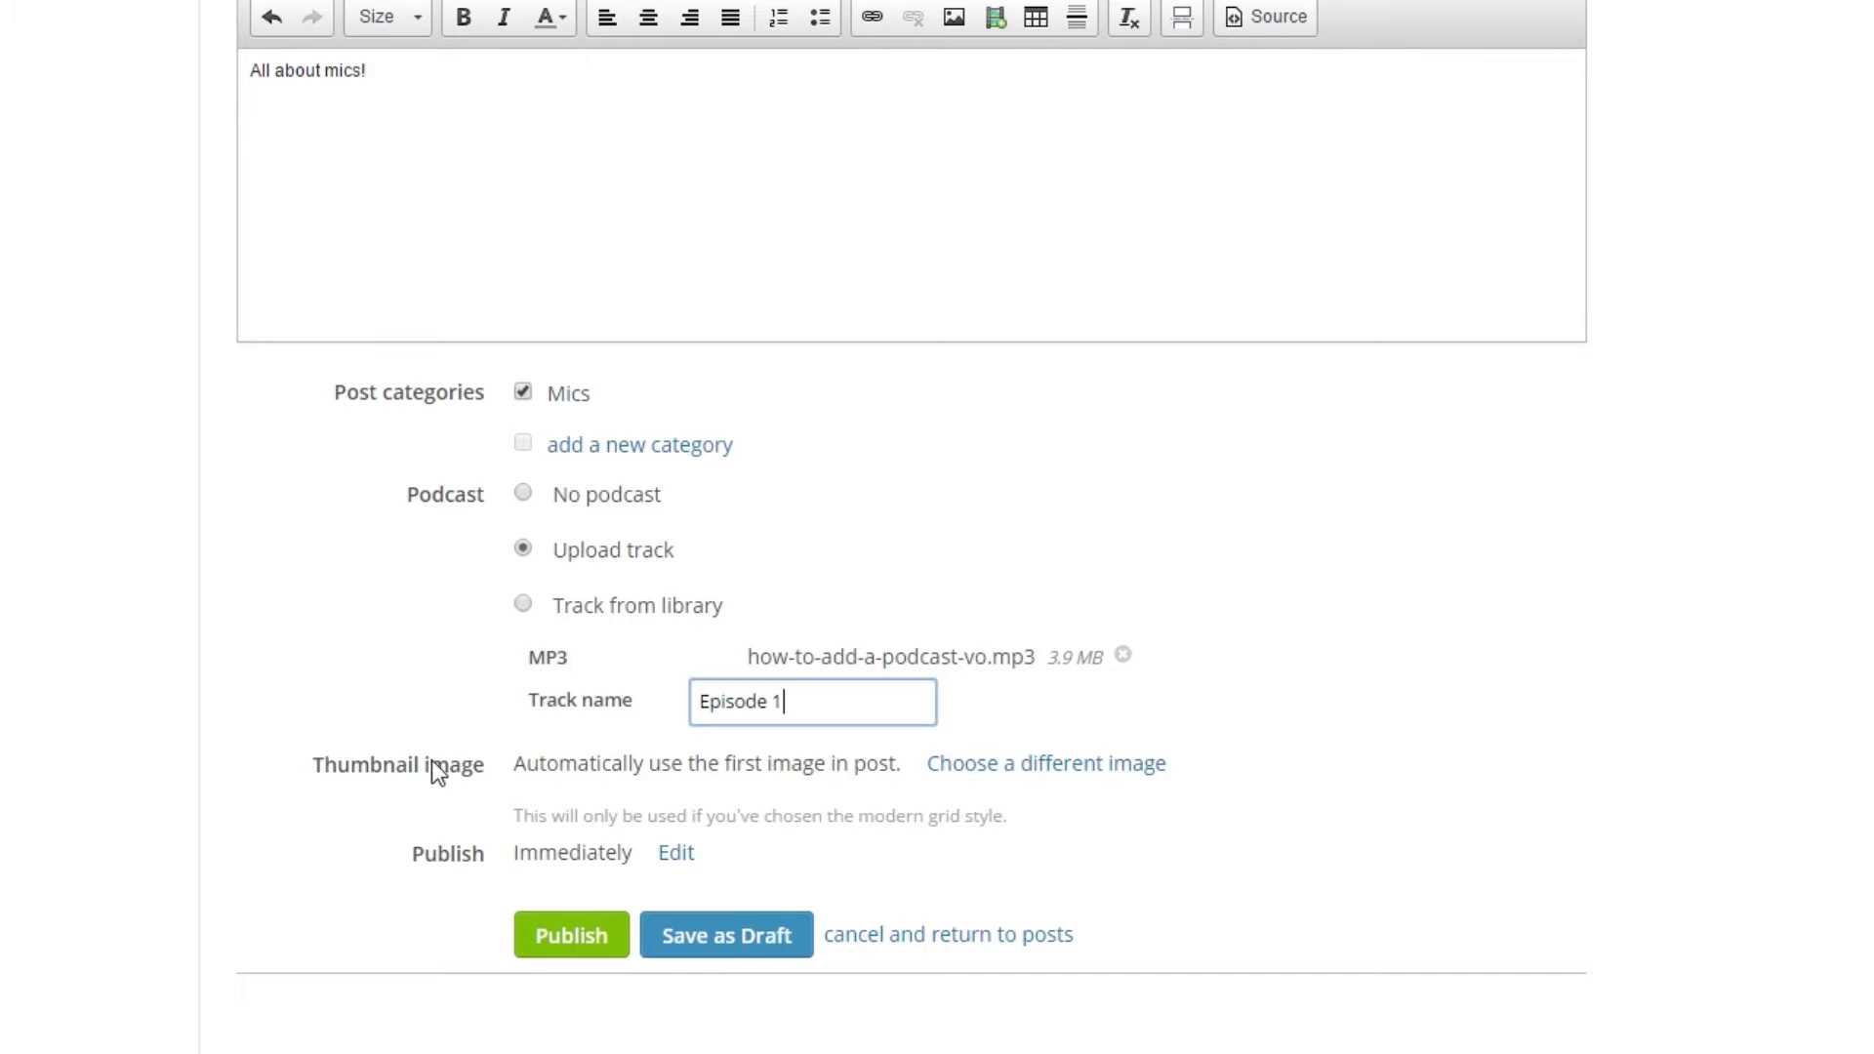
mouse_move(425, 781)
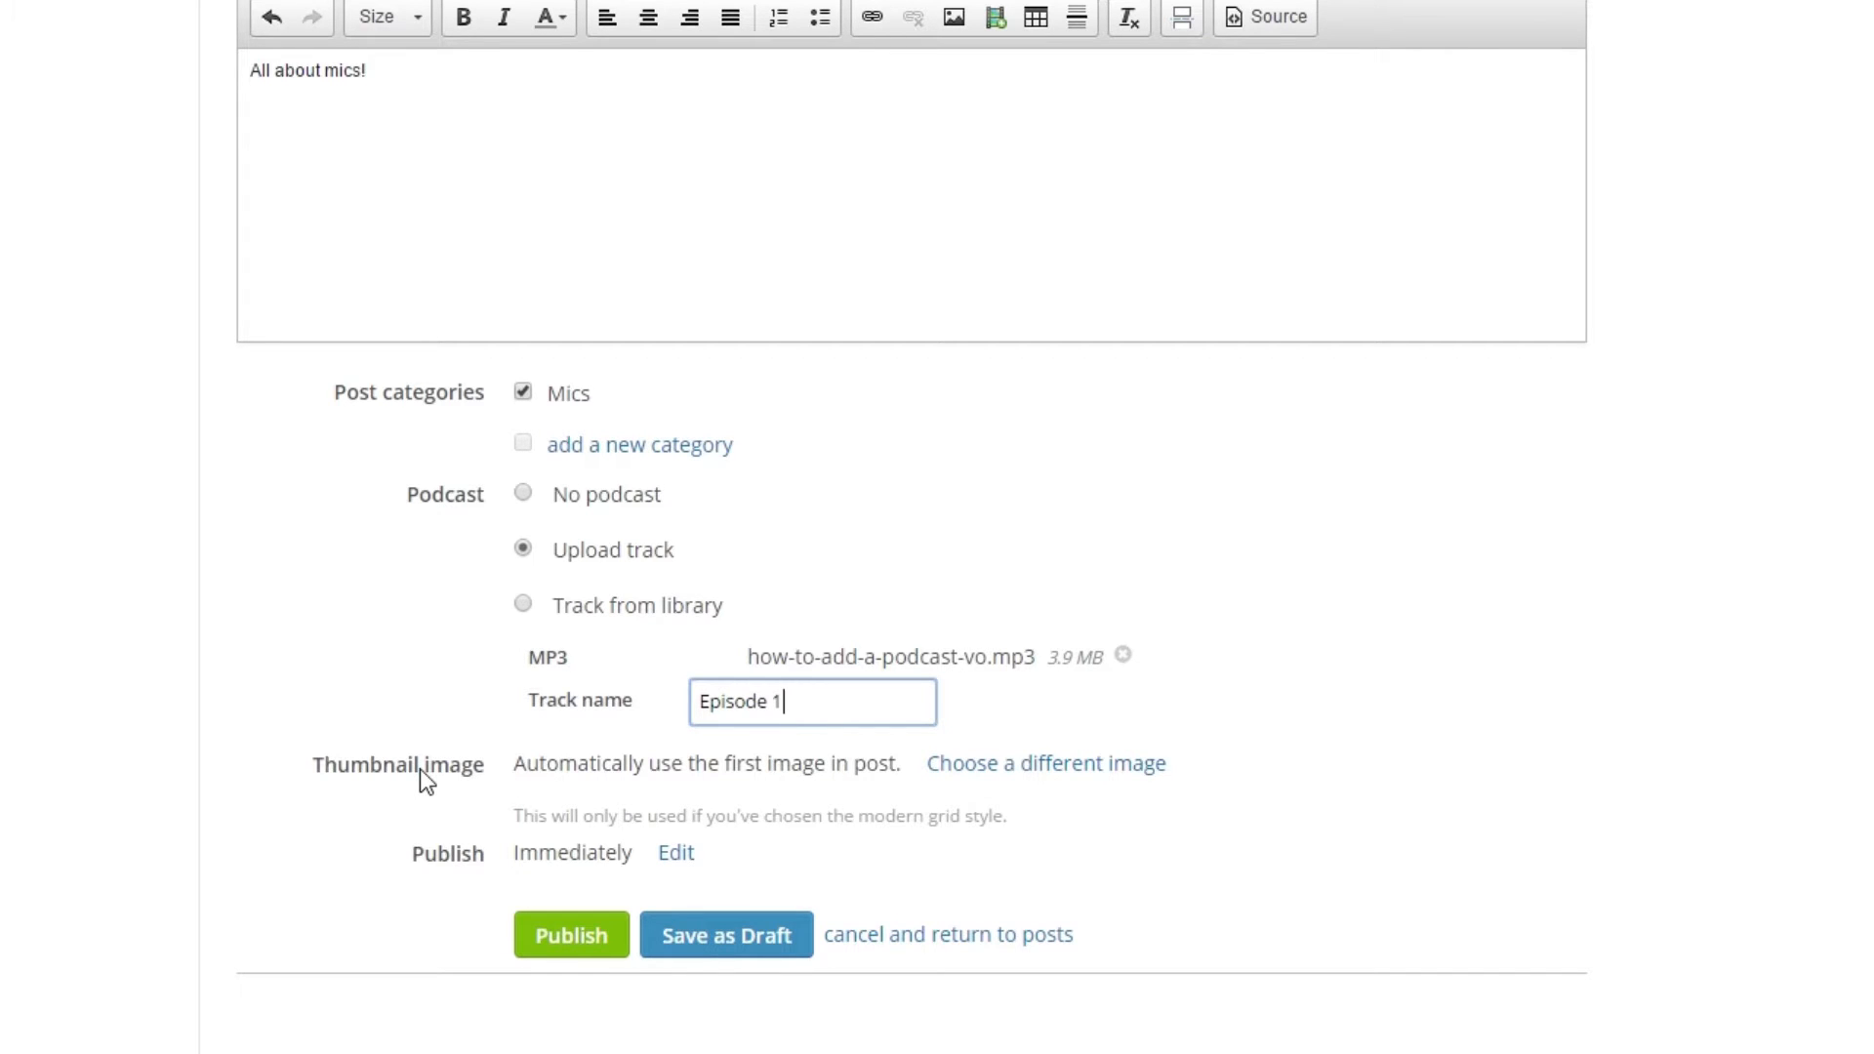
click(570, 935)
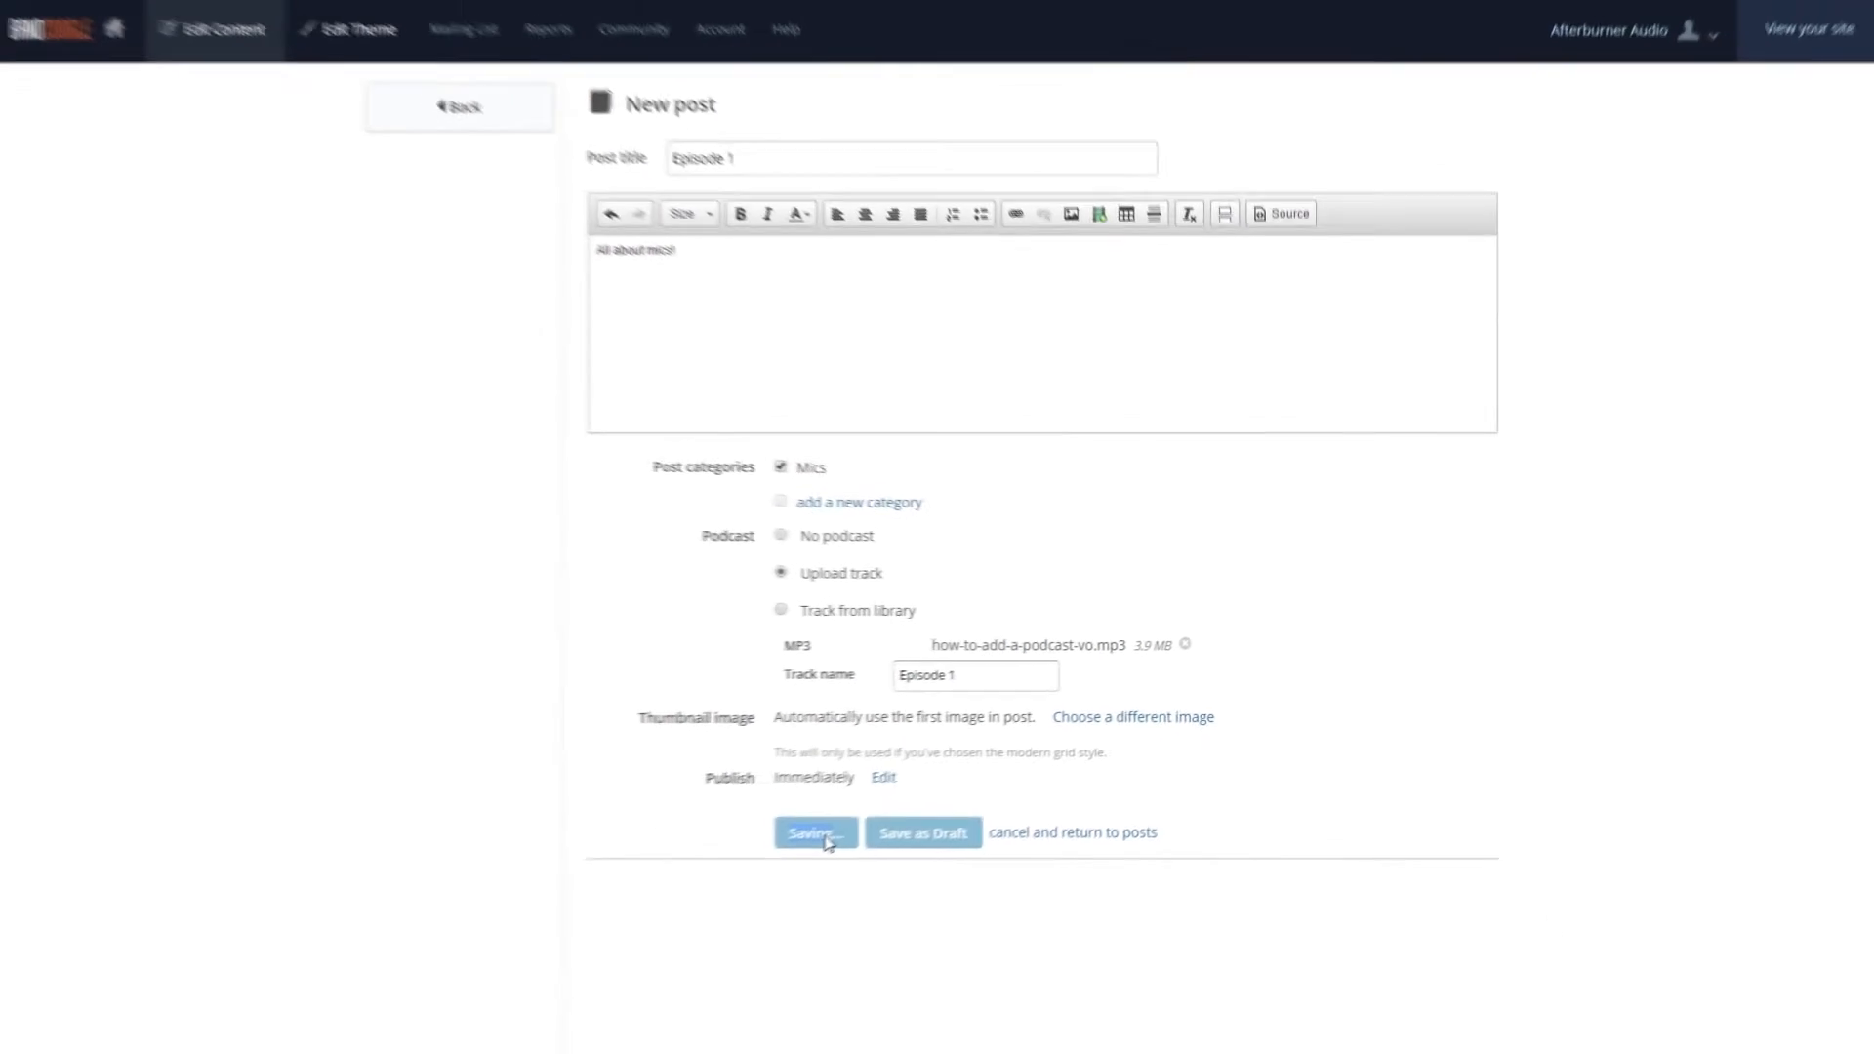
Step: Review the blog's podcasting description, author and category settings and save them
click(814, 831)
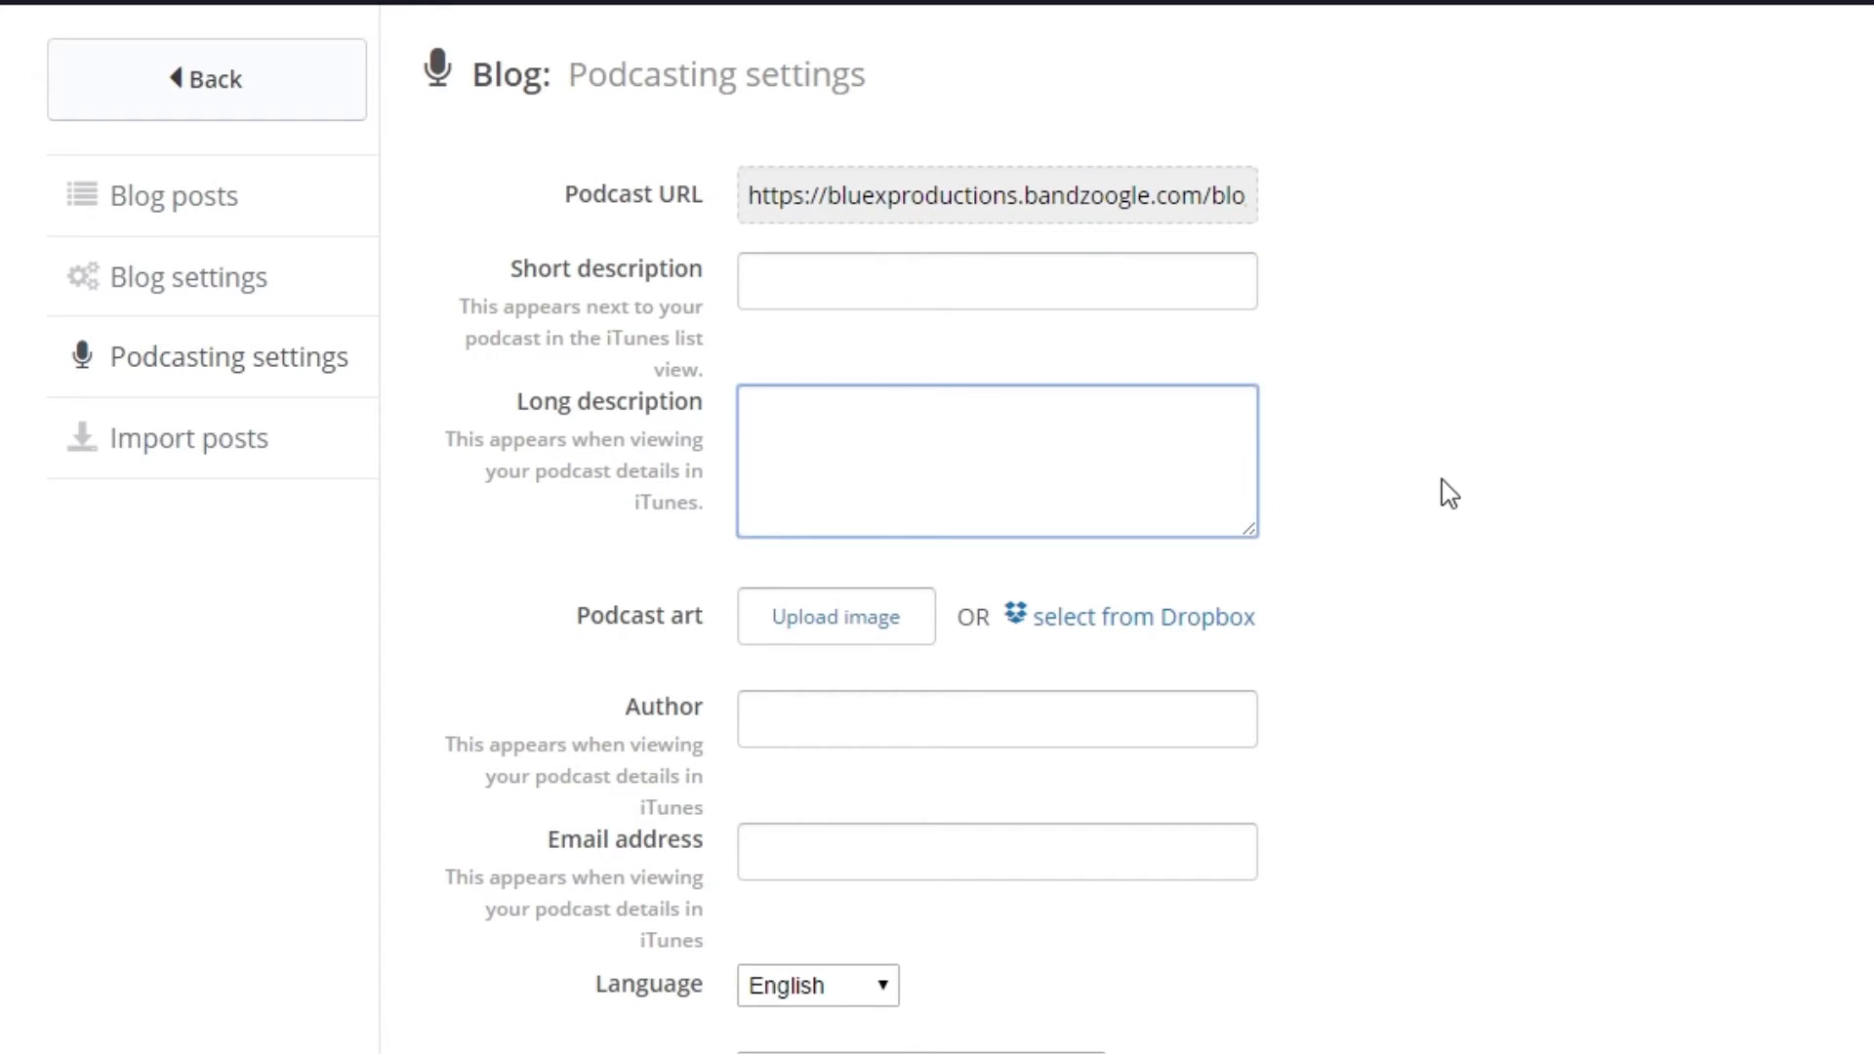
click(1447, 490)
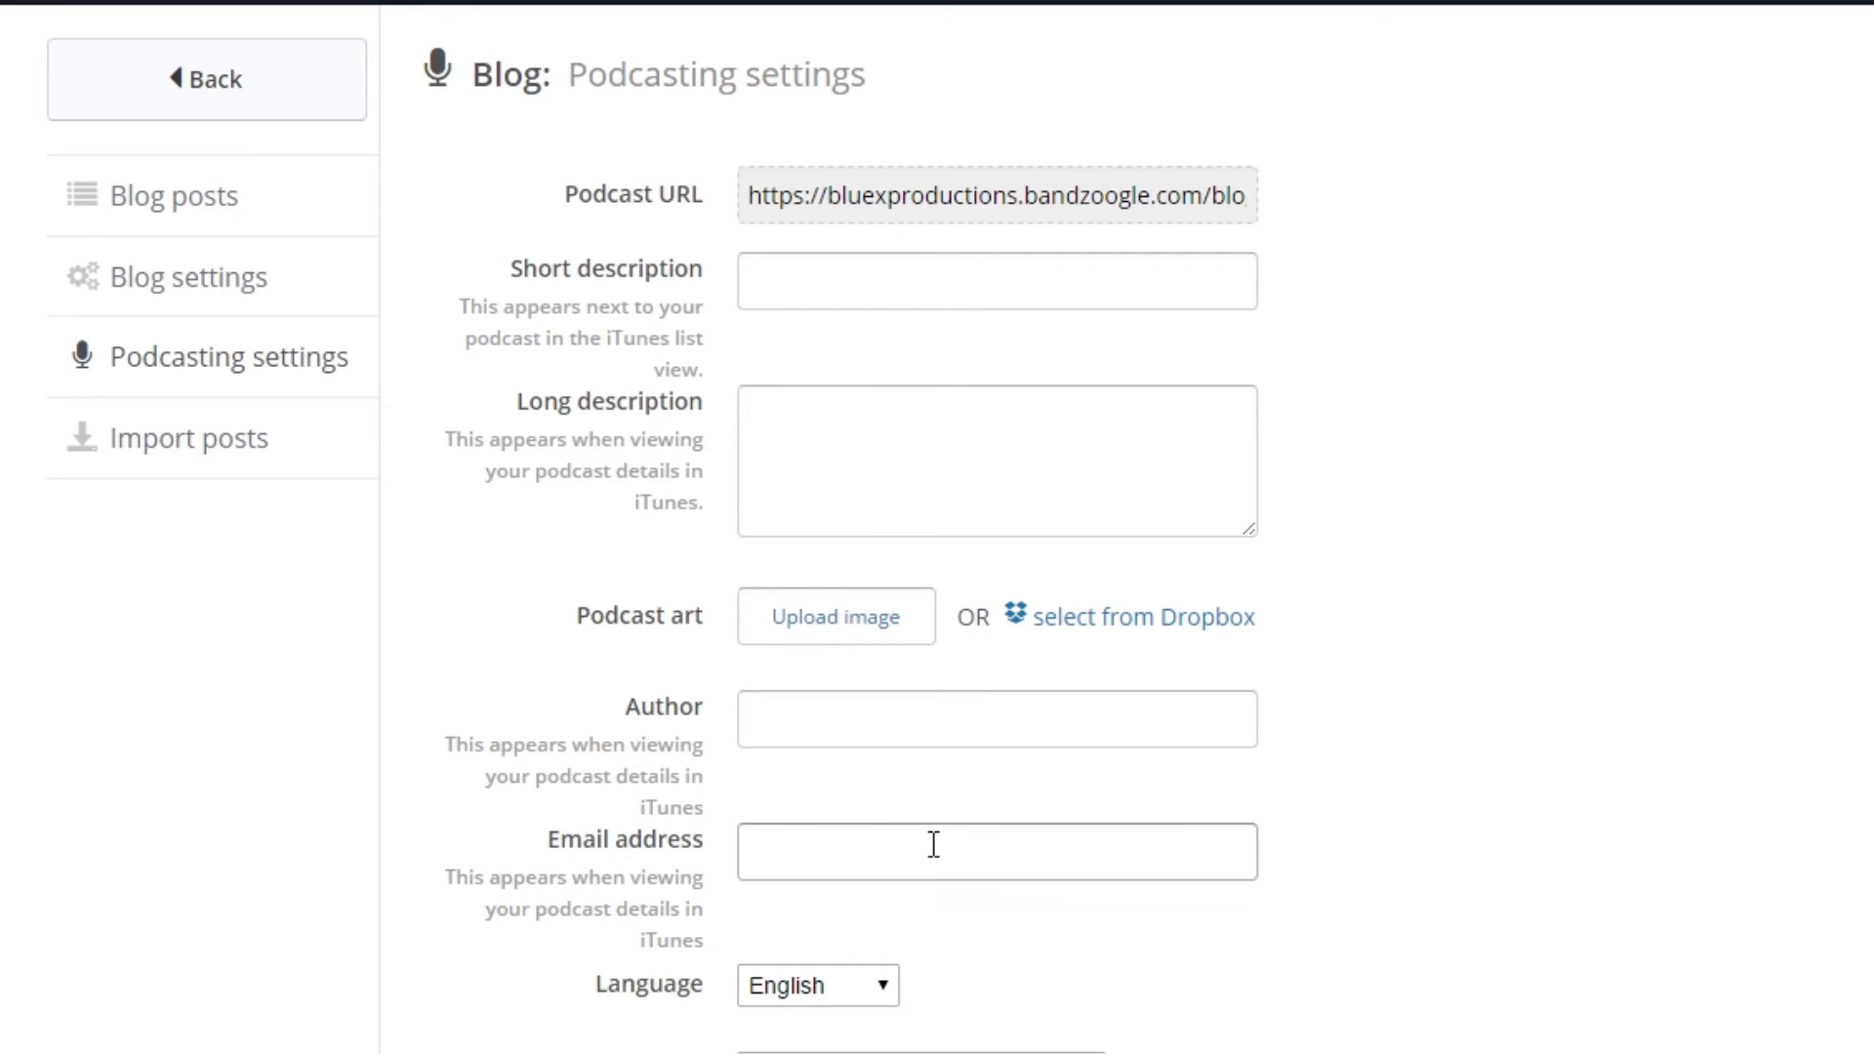
scroll(down, 3)
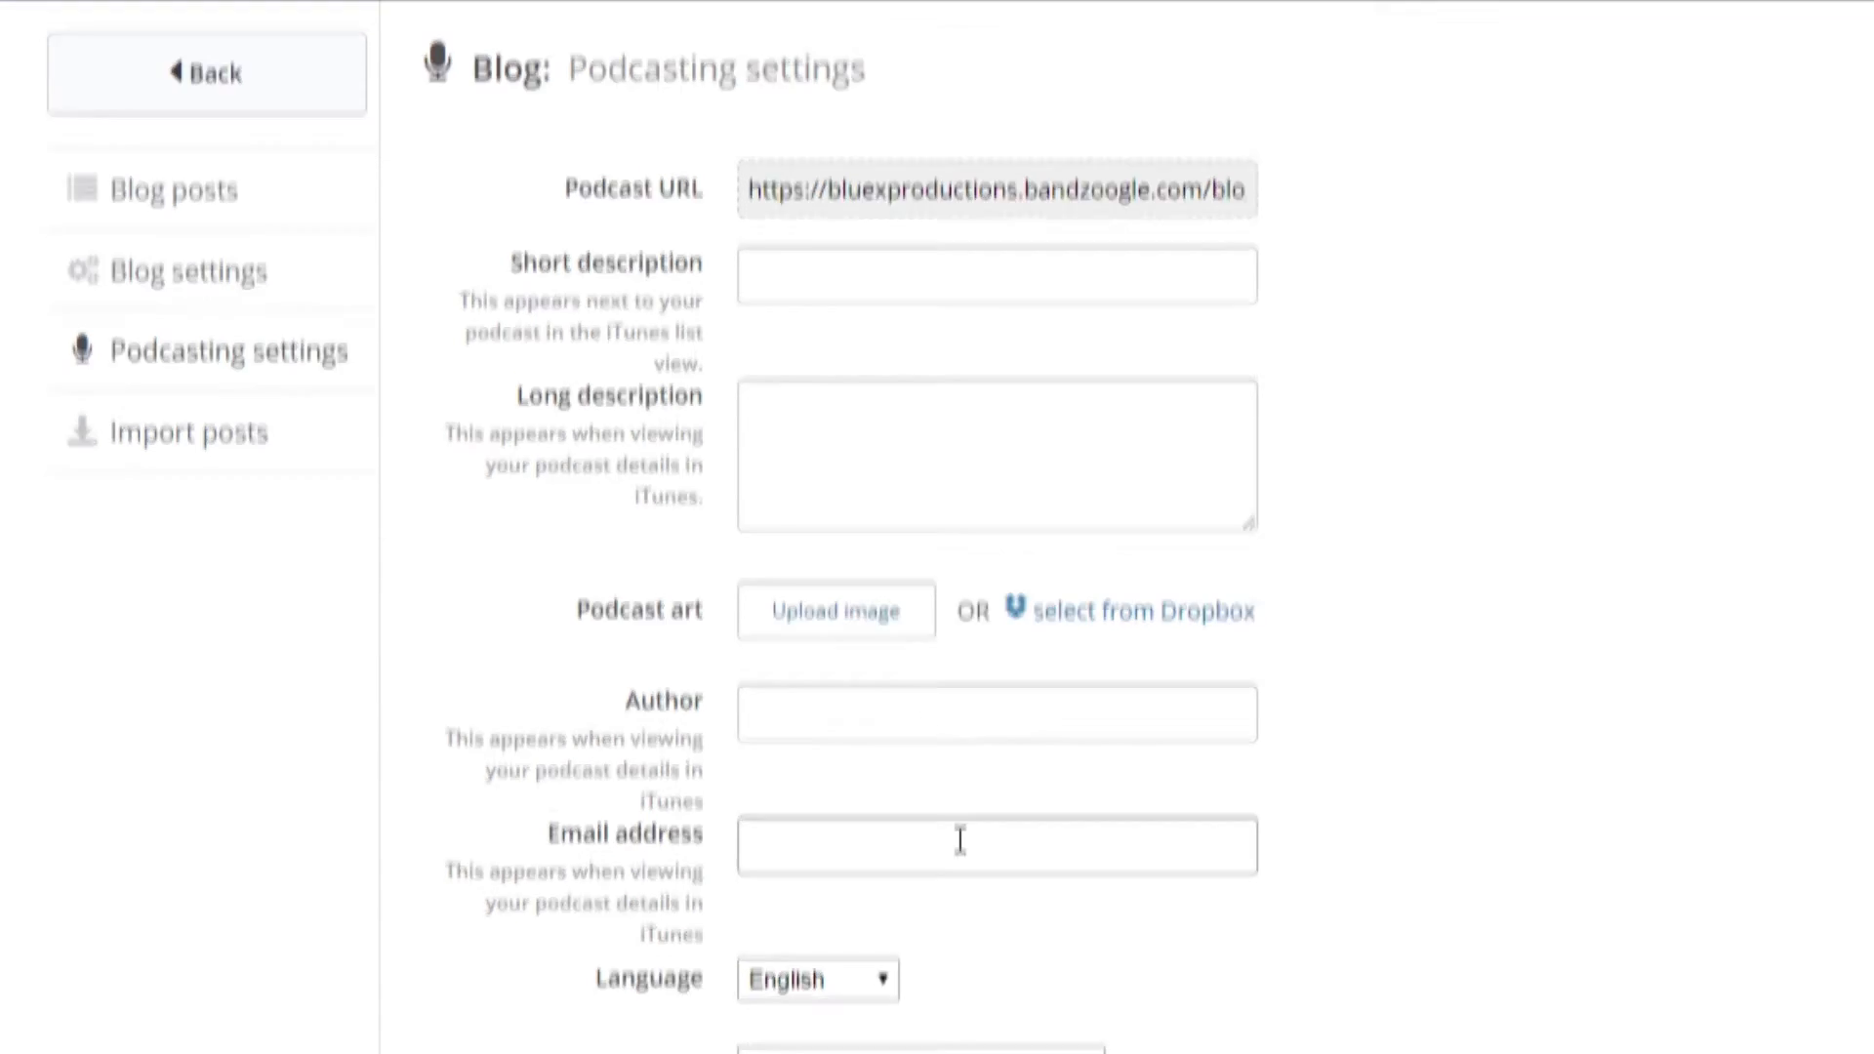
scroll(down, 3)
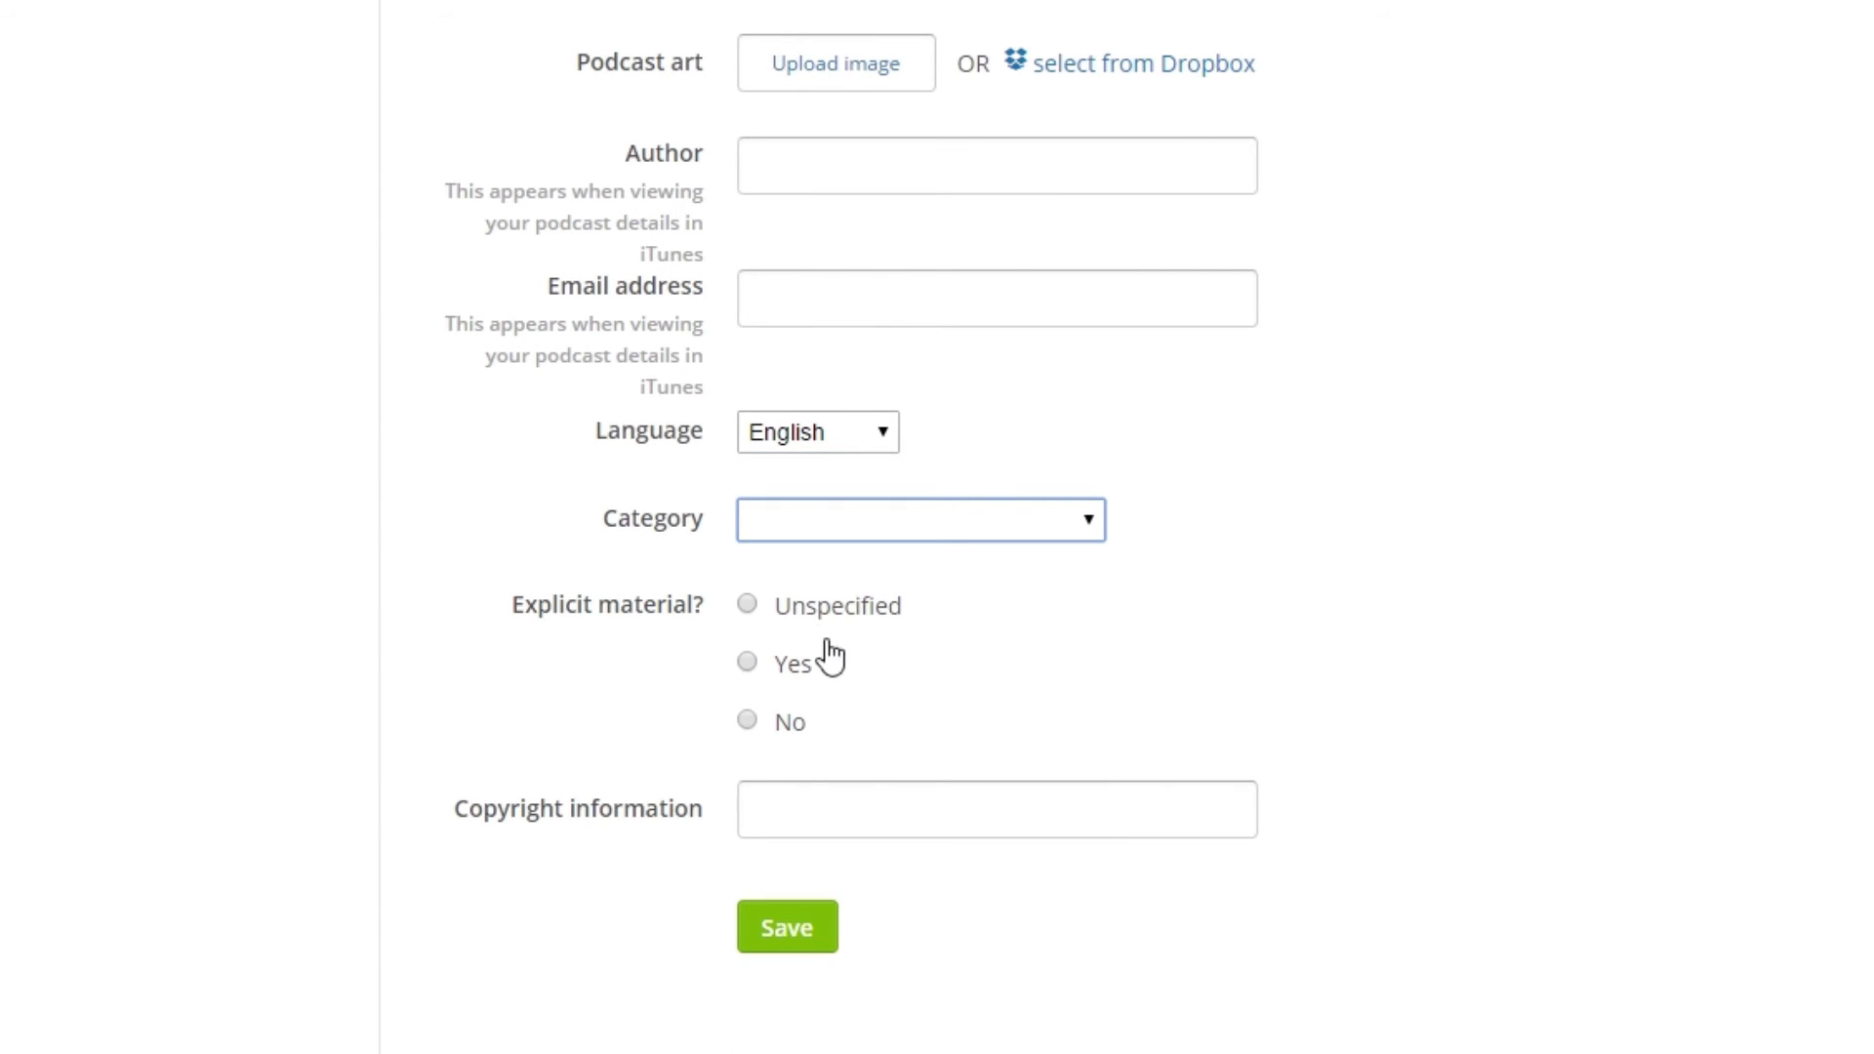
mouse_move(1507, 691)
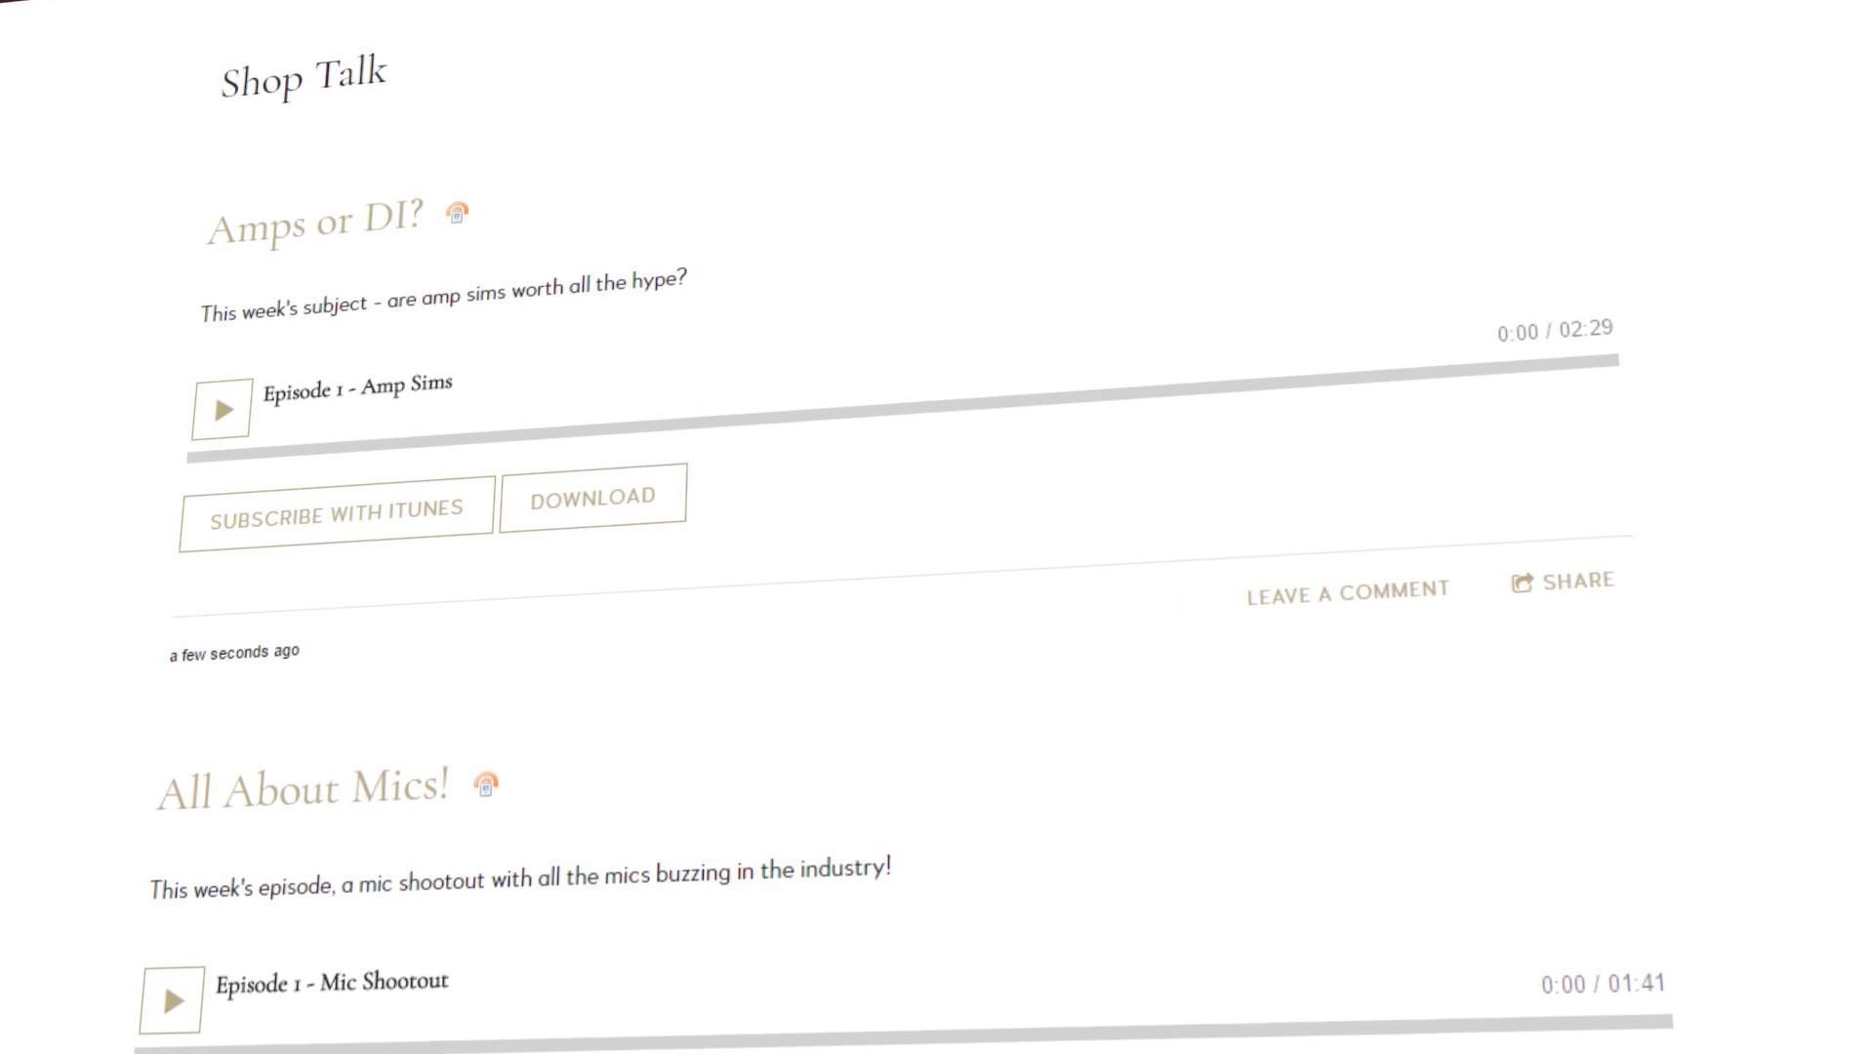
scroll(down, 3)
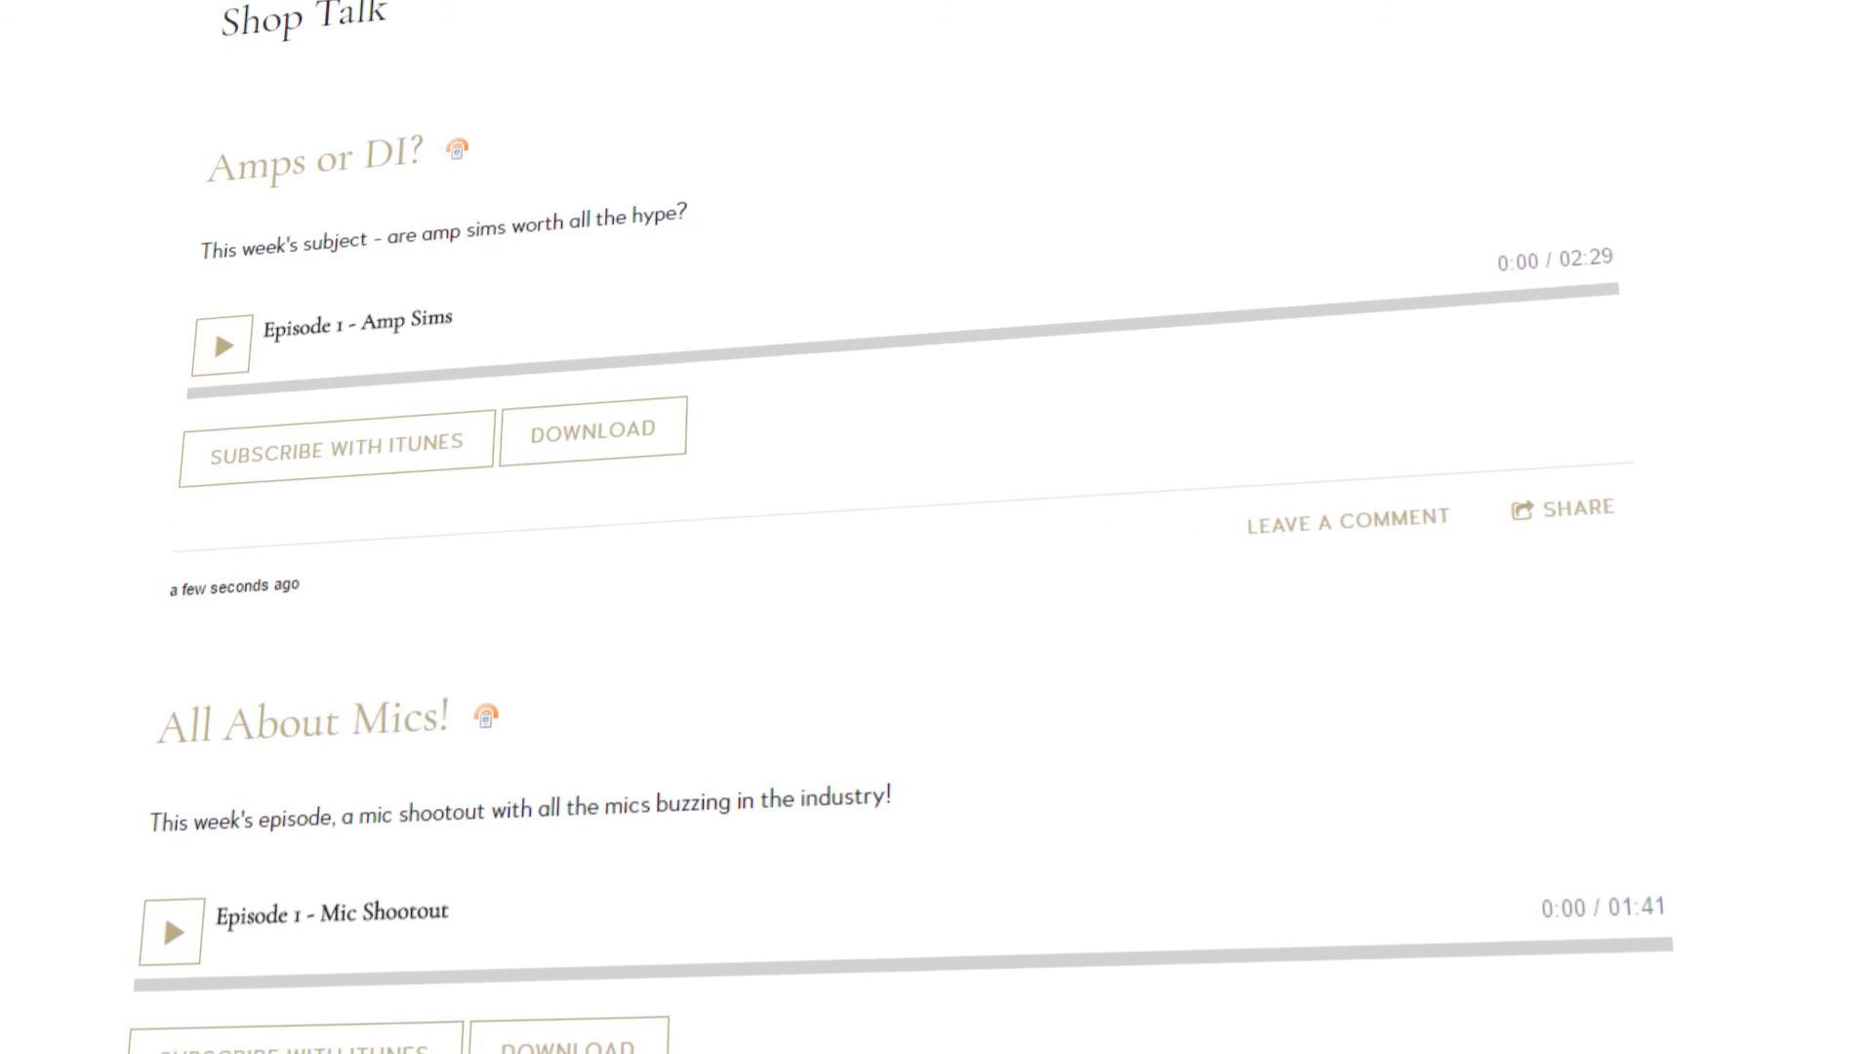